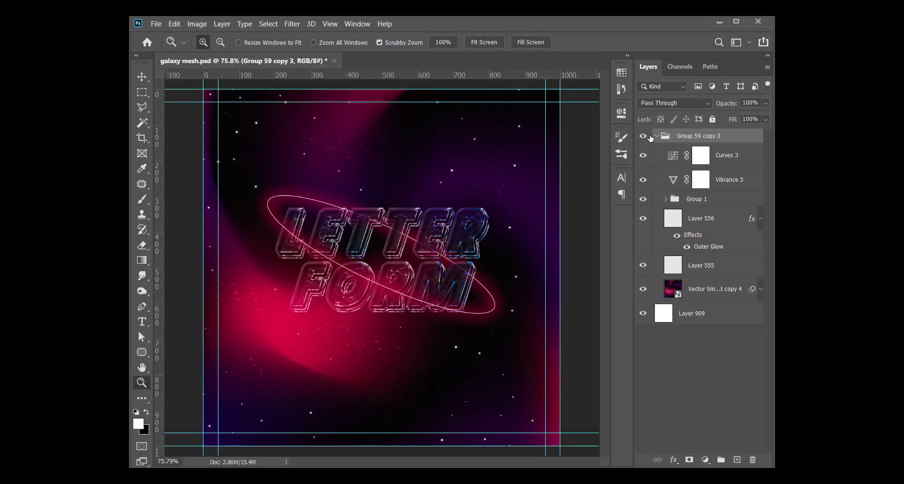
Hide Group 1 and combine Layer 556, Layer 555 and the vector object into one smart object
left_click(656, 136)
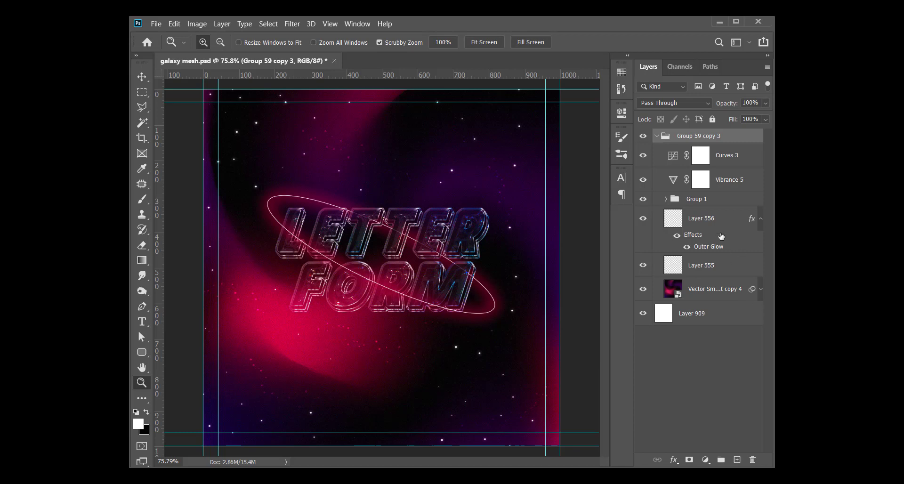
left_click(701, 218)
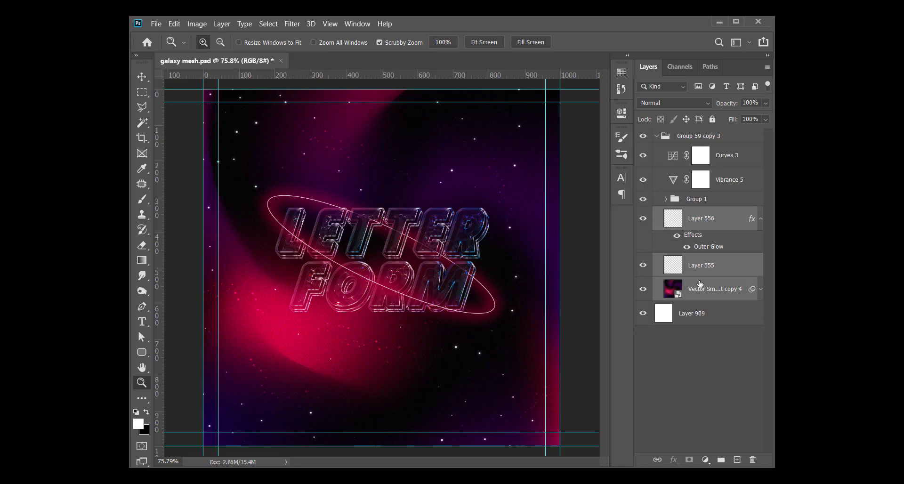
mouse_move(697, 289)
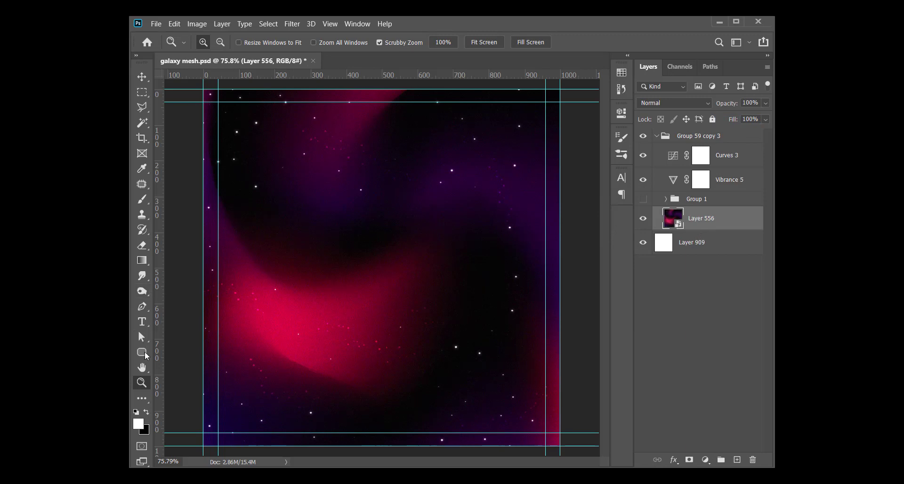
Draw a white circle with the Ellipse Tool and centre it on the canvas
left_click(141, 351)
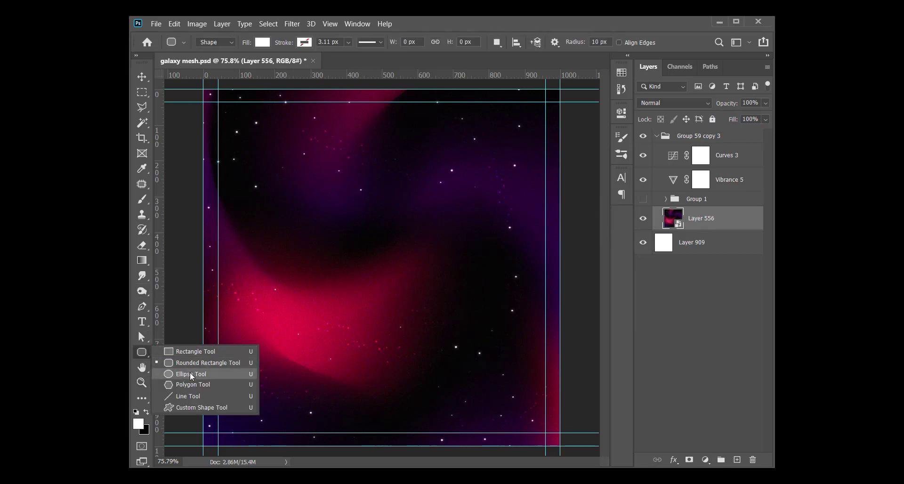
left_click(192, 374)
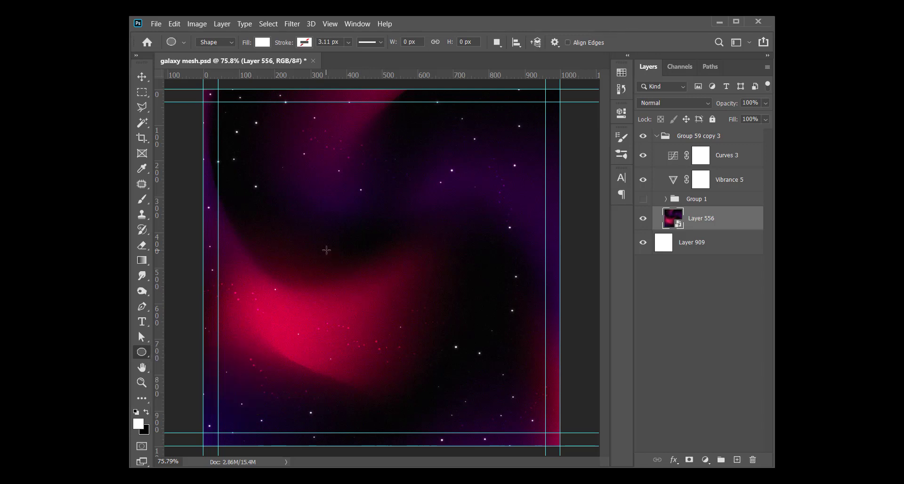
left_click_drag(240, 164, 412, 336)
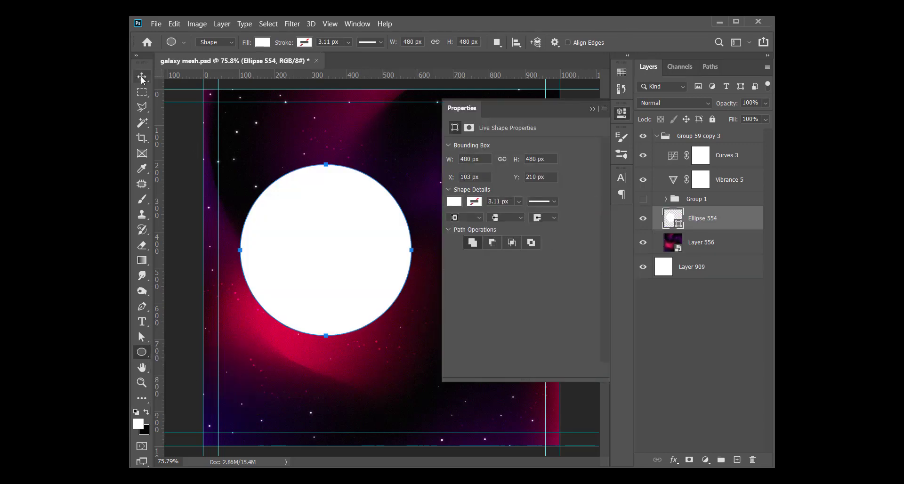
left_click(141, 76)
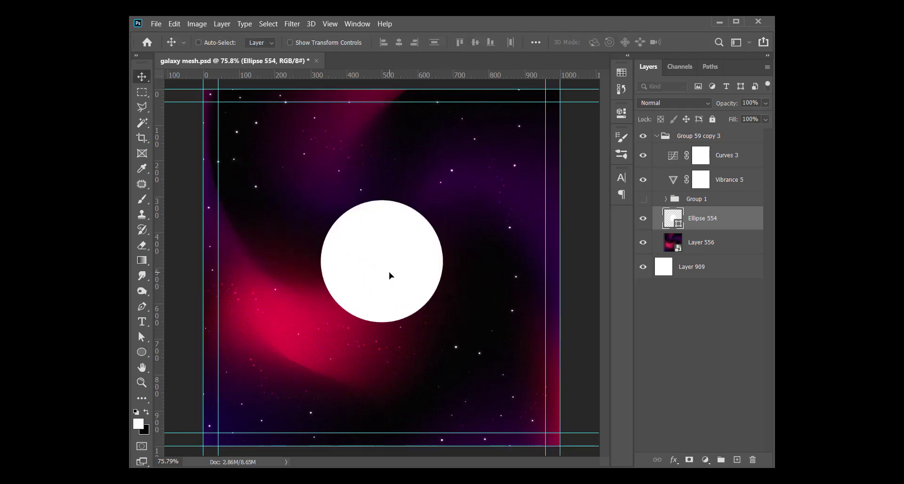
Clip a duplicate of Layer 556 inside the circle and rename it 'galaxy'
left_click(700, 241)
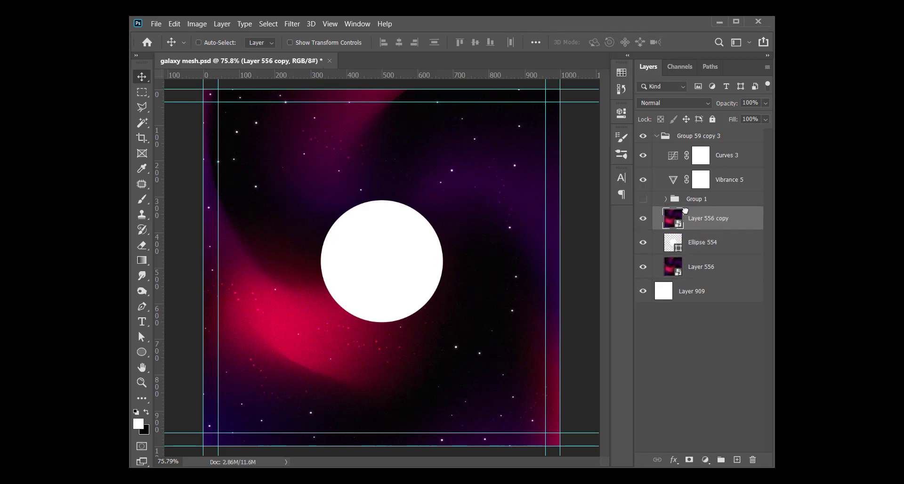
left_click(642, 242)
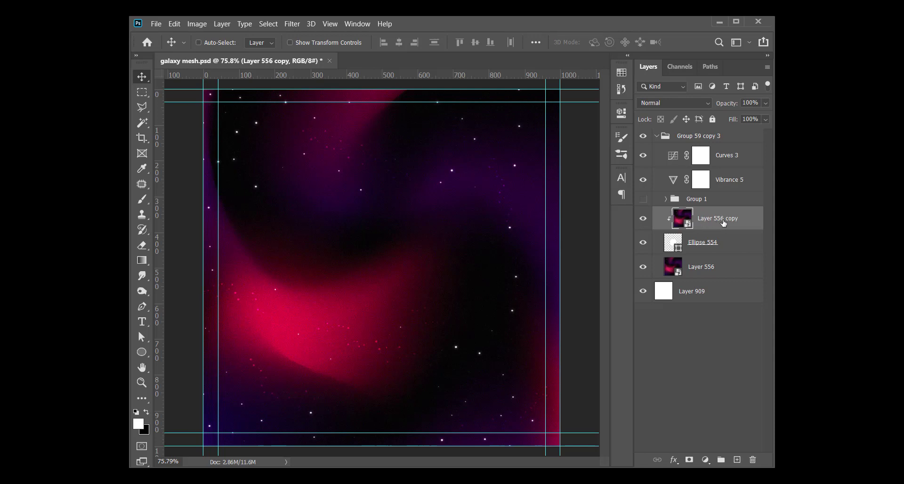
double_click(716, 218)
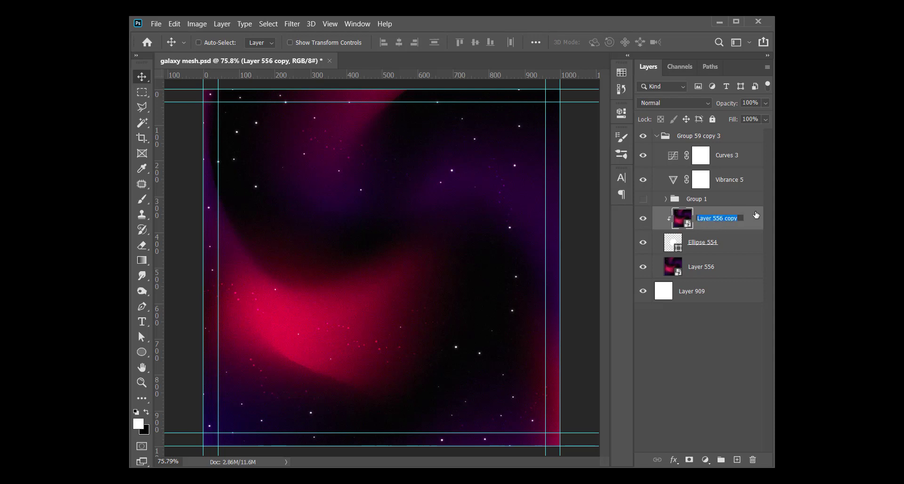
type("galaxy")
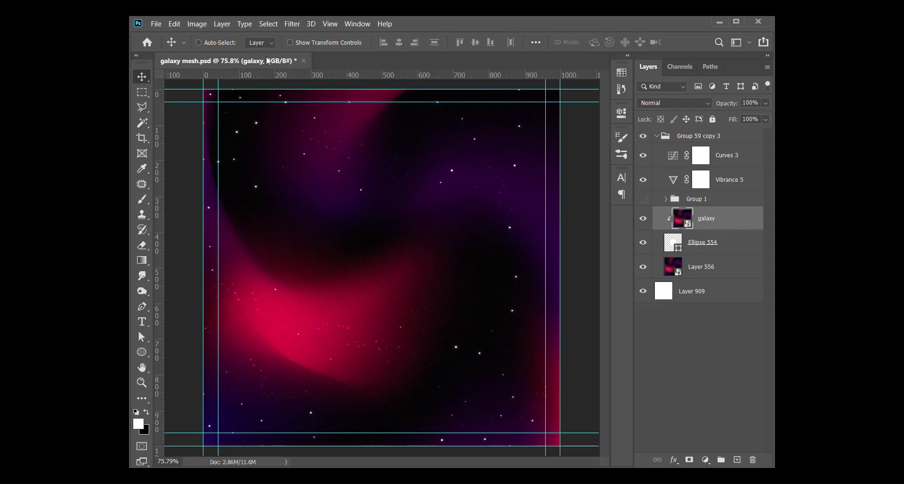
Apply a Gaussian Blur smart filter to the clipped galaxy layer
left_click(292, 24)
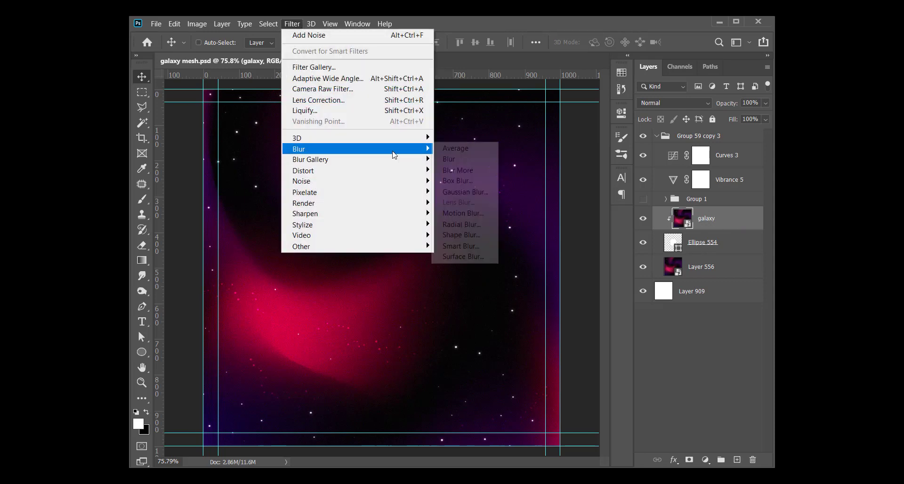
left_click(464, 192)
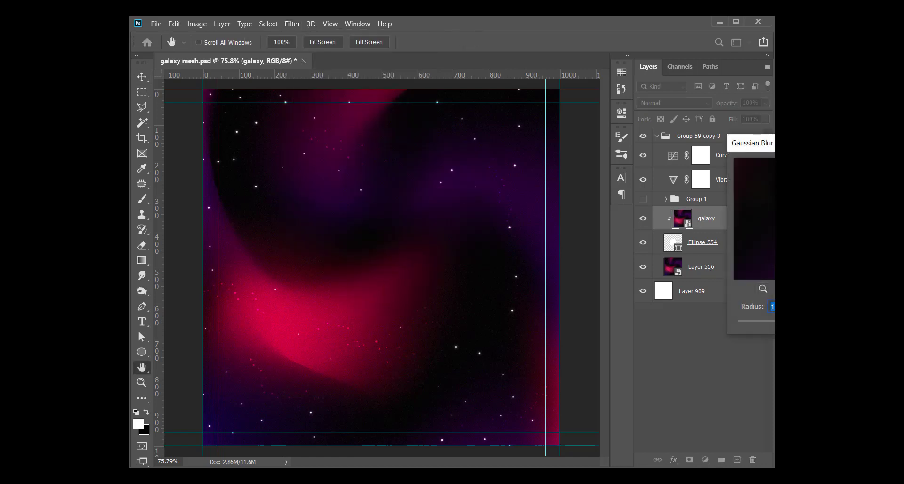
left_click(141, 77)
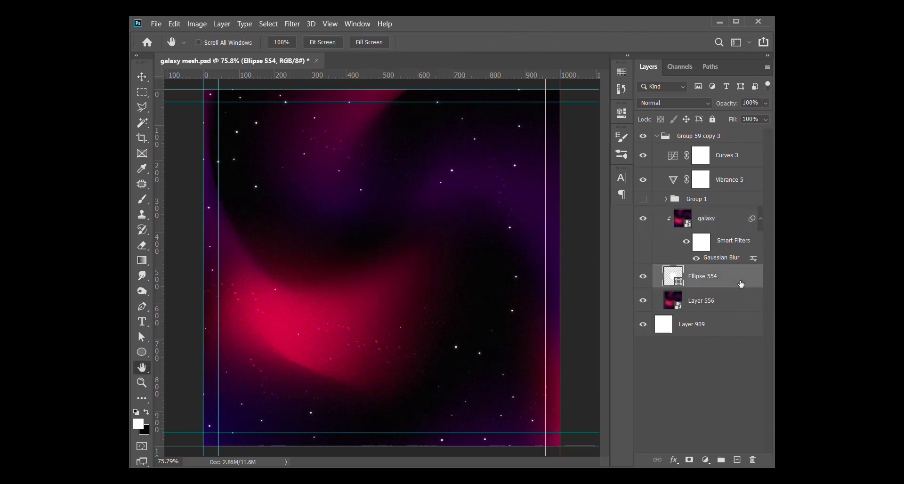
Give the circle a 1 px outside gradient Stroke in Screen blend mode
double_click(701, 275)
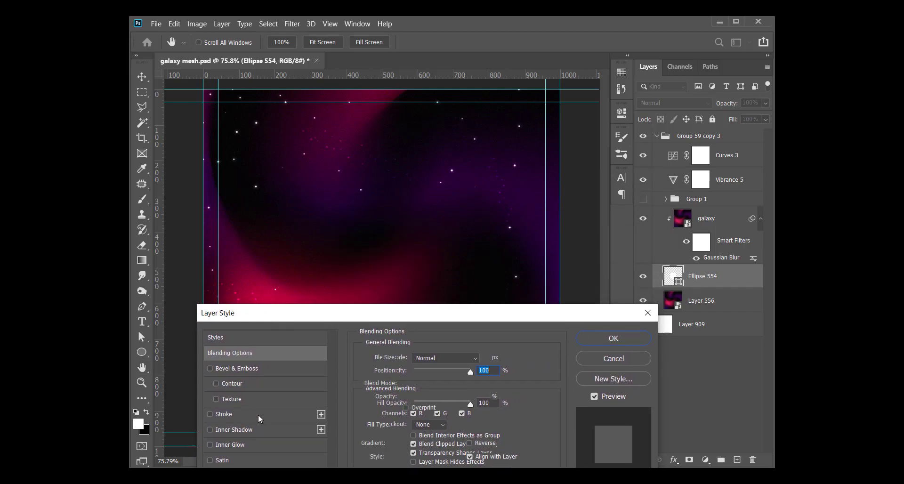
left_click(210, 413)
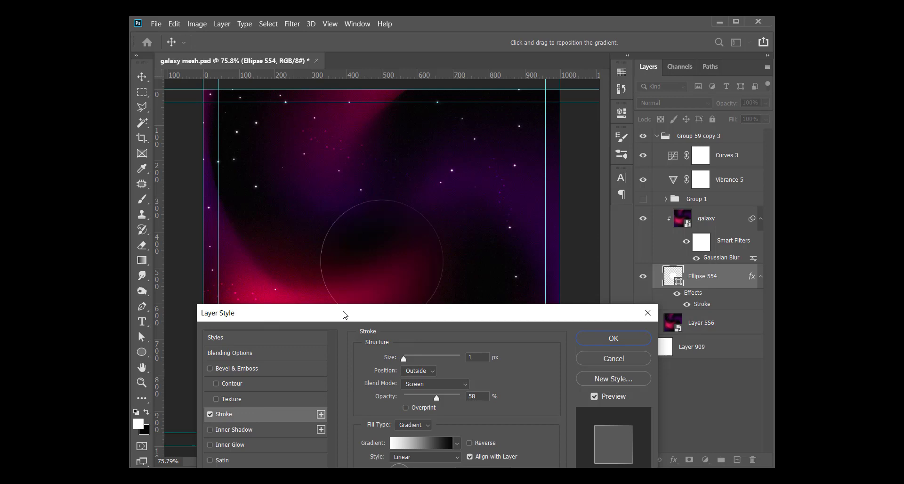
mouse_move(392, 352)
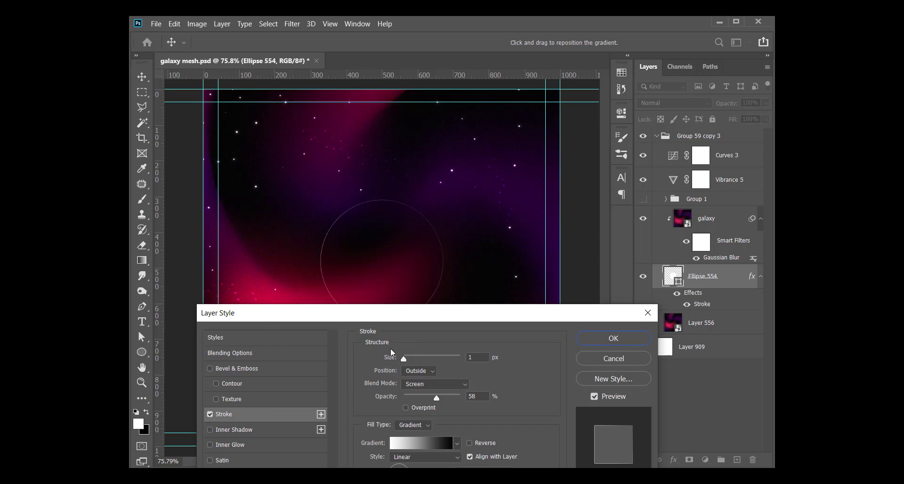
mouse_move(411, 315)
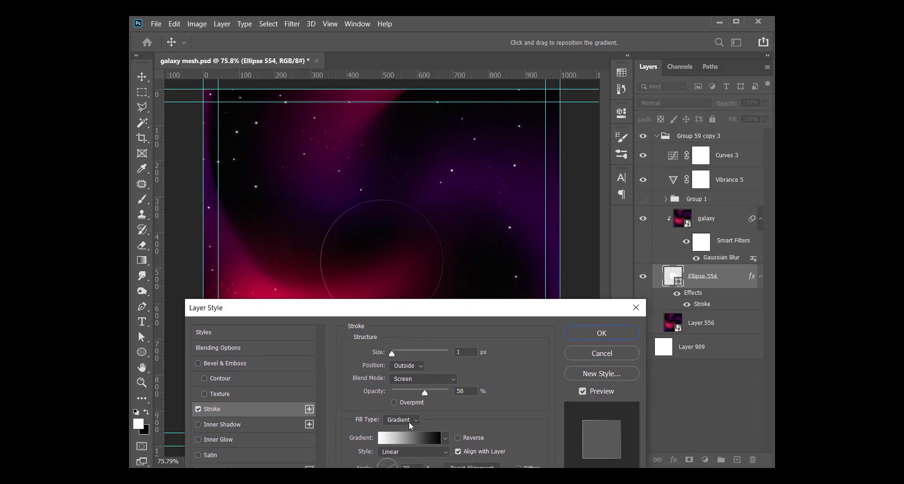
left_click(401, 419)
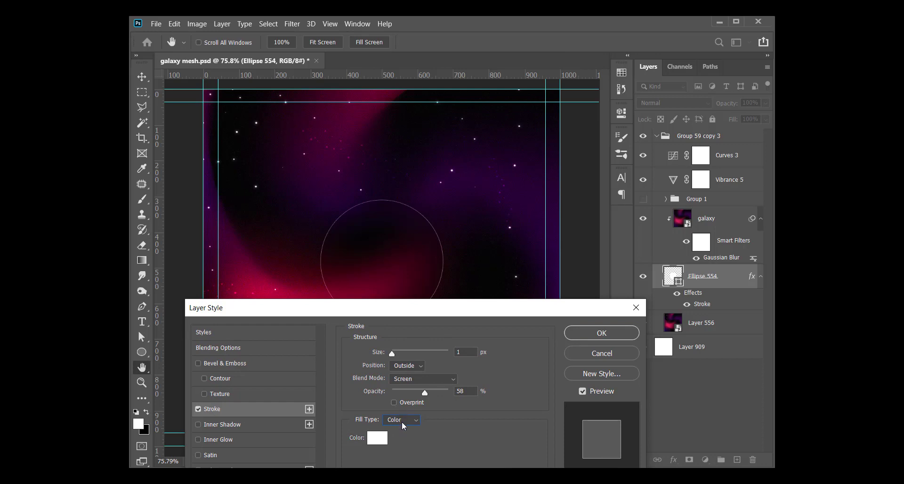
left_click(401, 419)
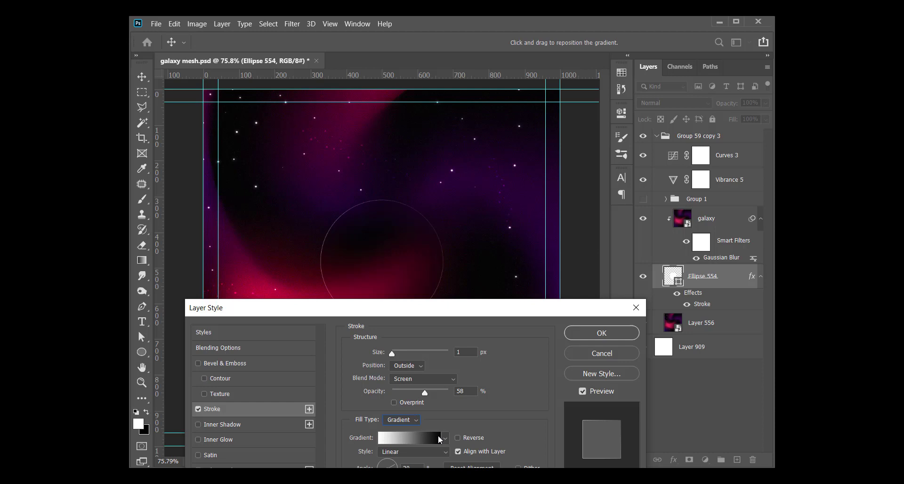
mouse_move(409, 437)
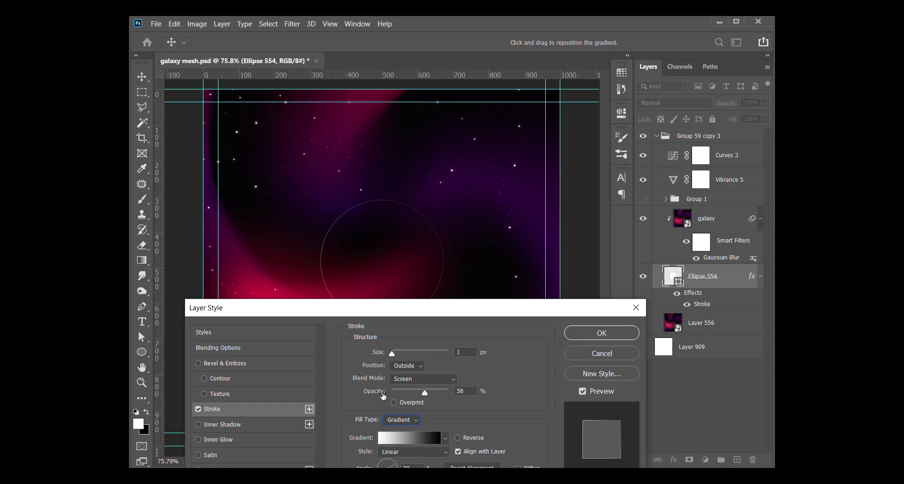
Settle the stroke's opacity at 70%
left_click_drag(424, 392, 413, 393)
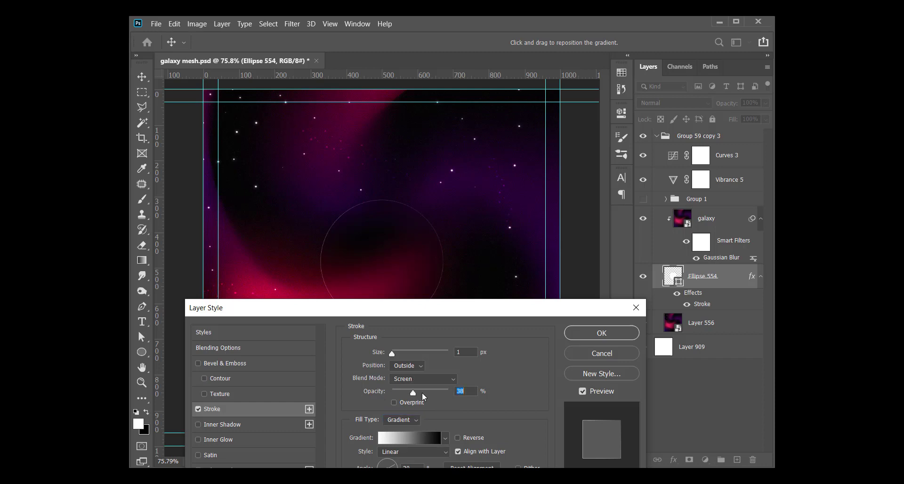
left_click_drag(412, 393, 450, 393)
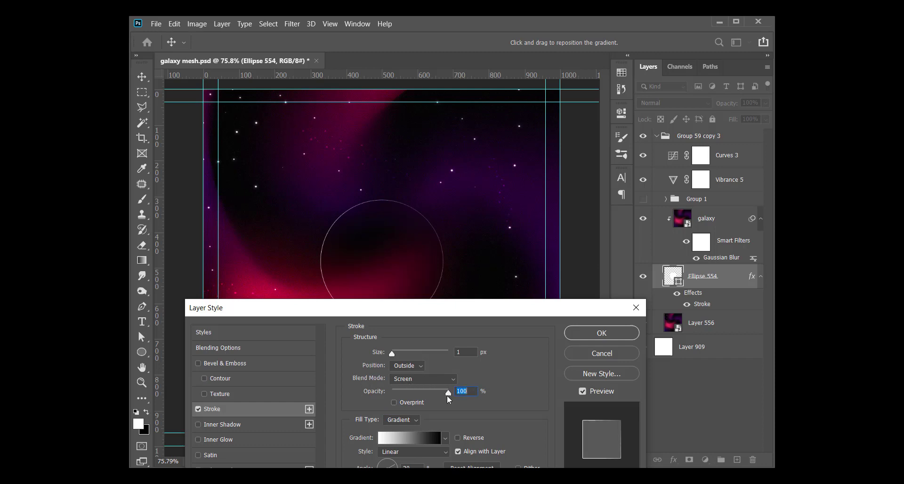
left_click_drag(448, 391, 428, 391)
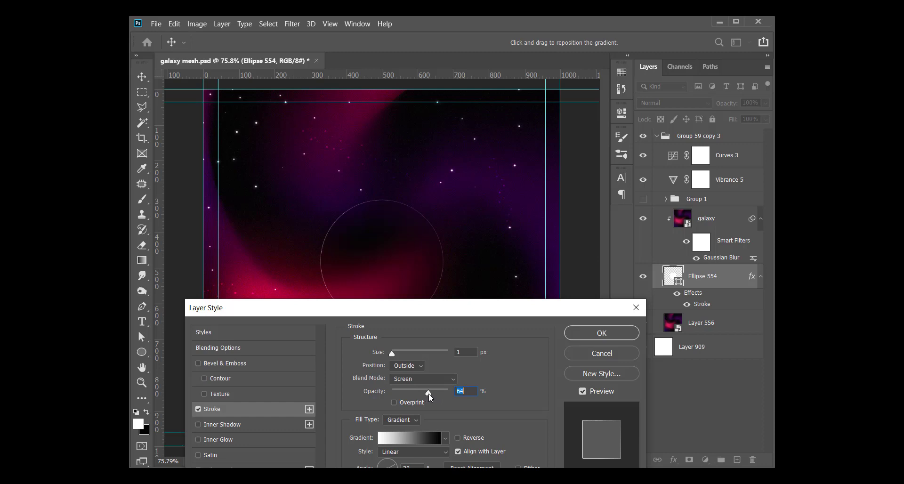
left_click_drag(429, 391, 426, 391)
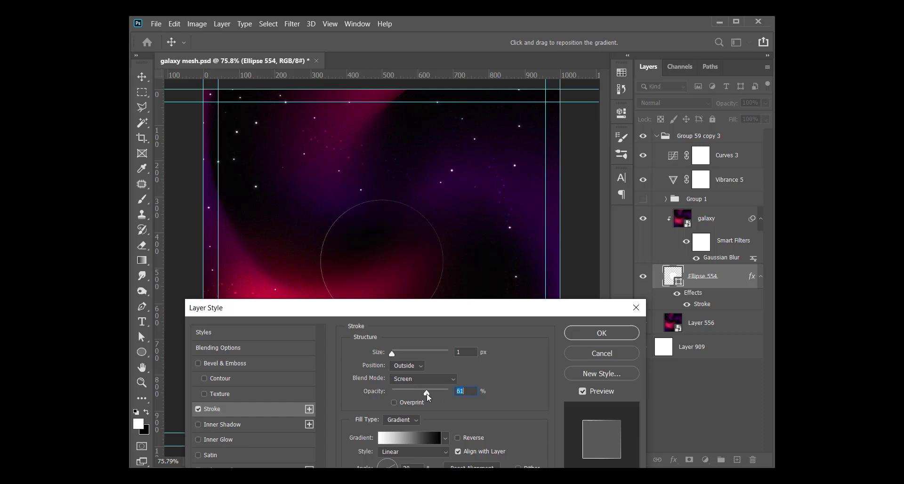
left_click_drag(427, 391, 430, 391)
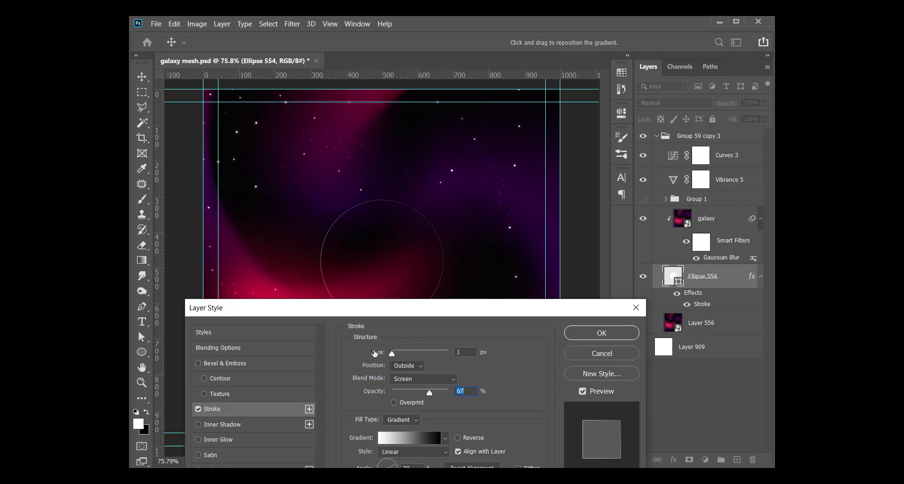
mouse_move(376, 378)
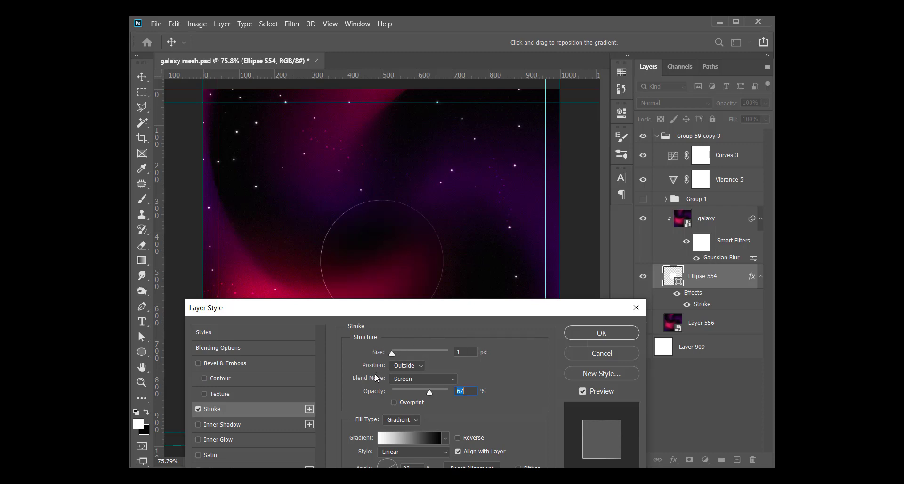
mouse_move(367, 367)
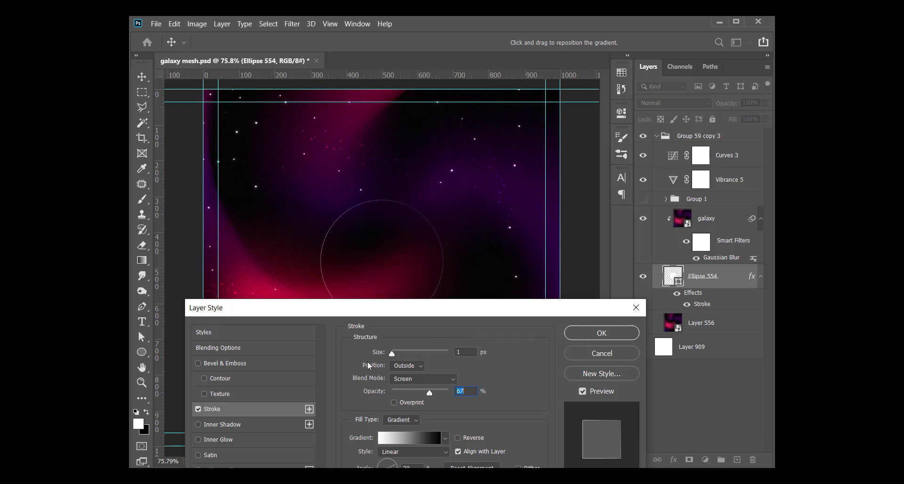
mouse_move(414, 367)
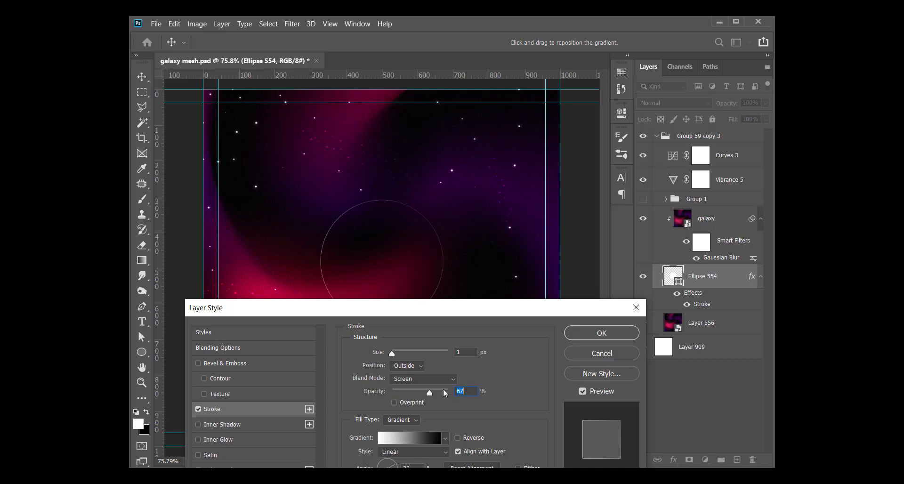
left_click_drag(428, 392, 431, 393)
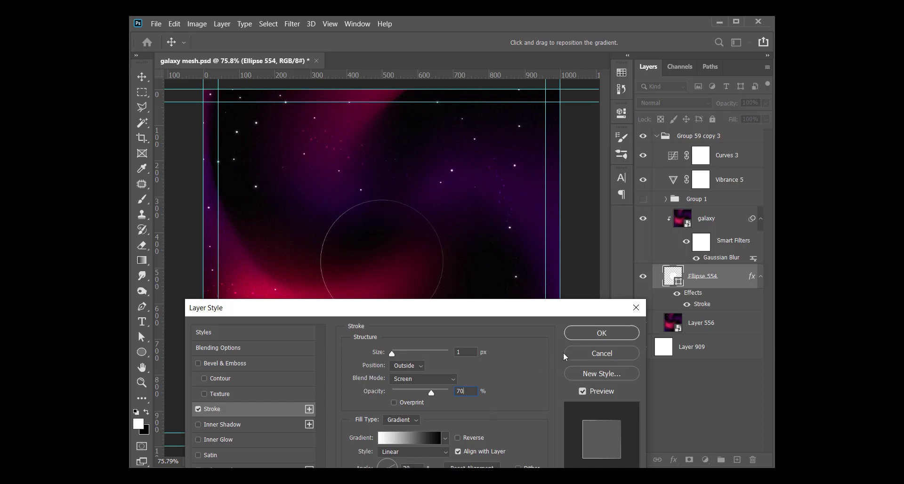
mouse_move(564, 356)
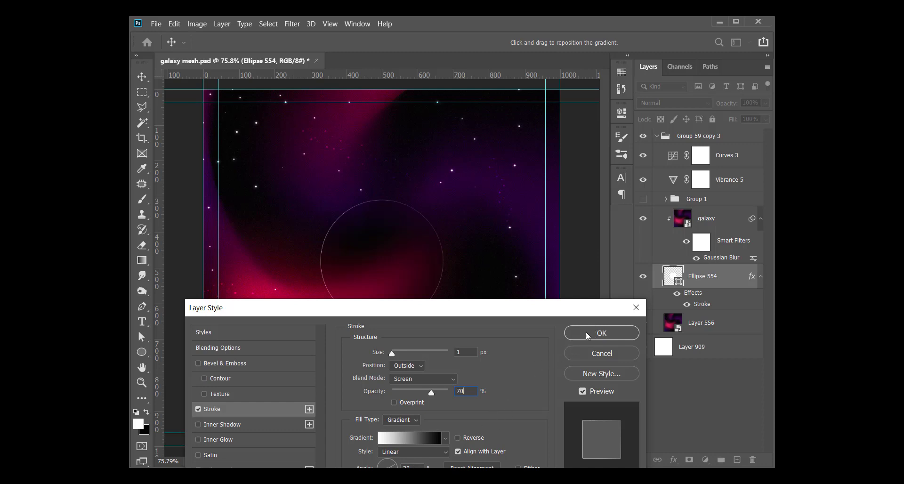
Add a Multiply drop shadow to the circle at 40% opacity, 30 px distance and 65 px size
left_click(601, 332)
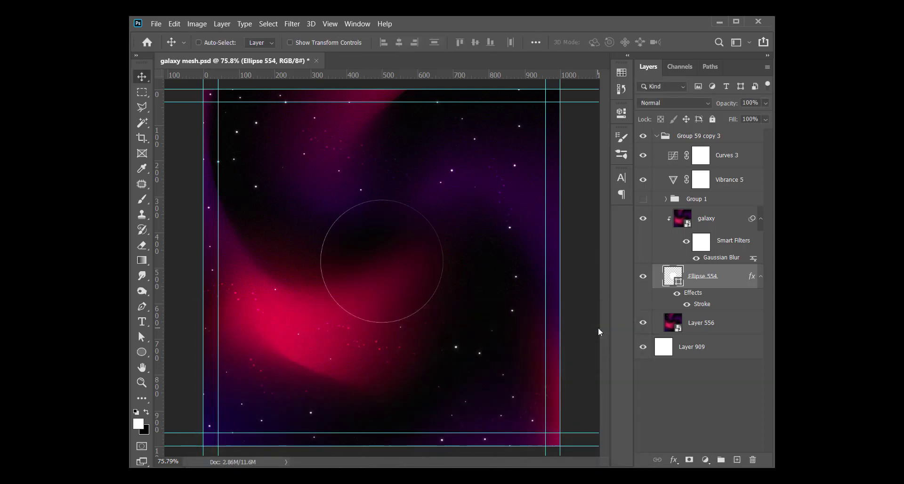
mouse_move(644, 291)
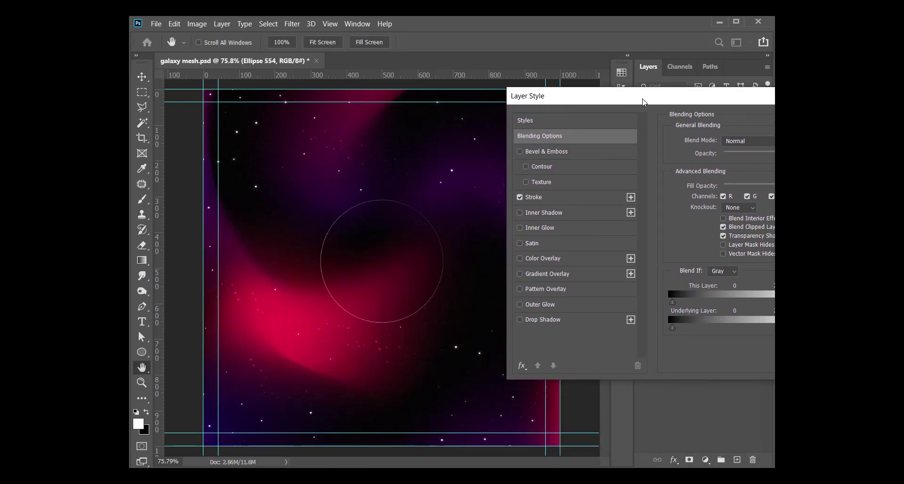
left_click(542, 319)
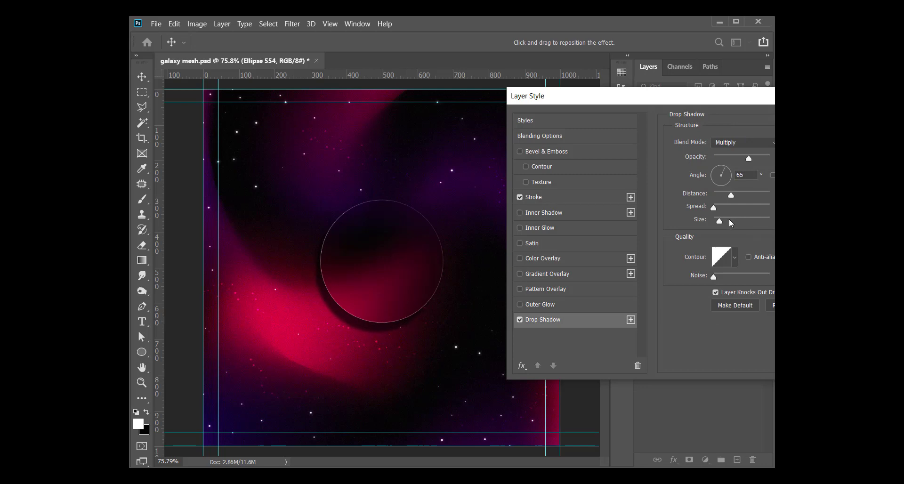
left_click_drag(718, 220, 728, 221)
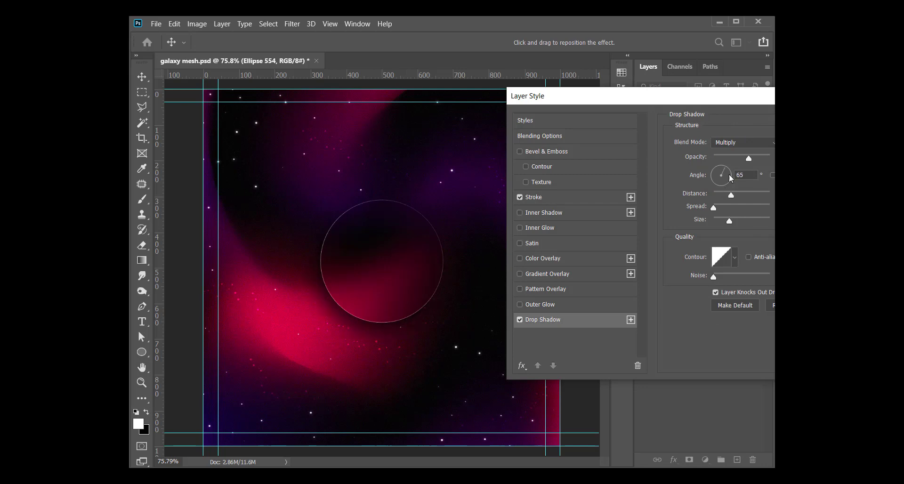
mouse_move(720, 174)
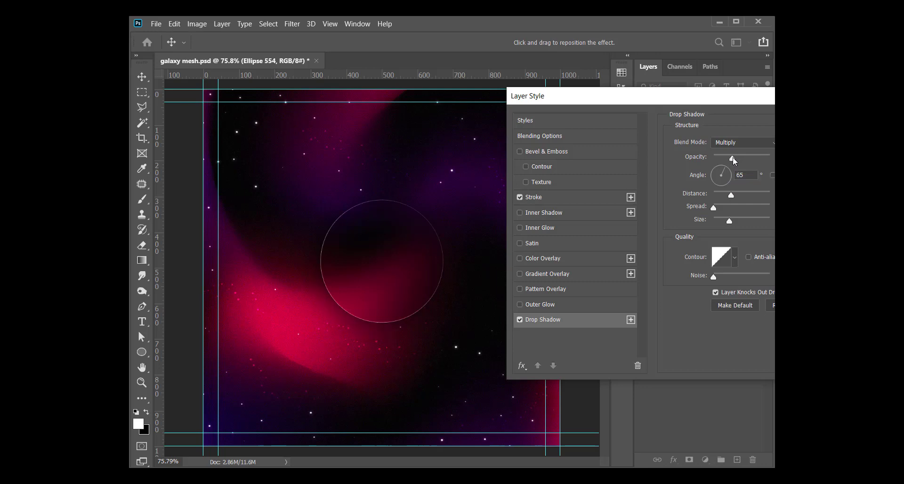
mouse_move(735, 160)
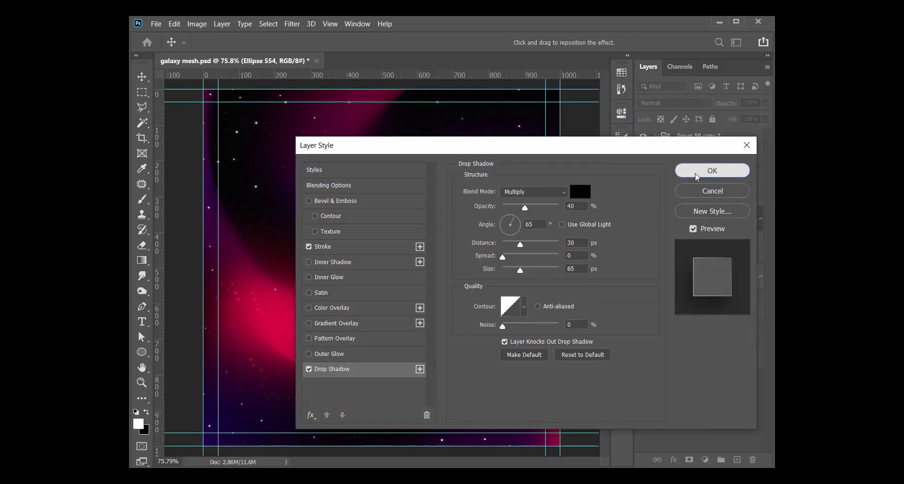
left_click(711, 170)
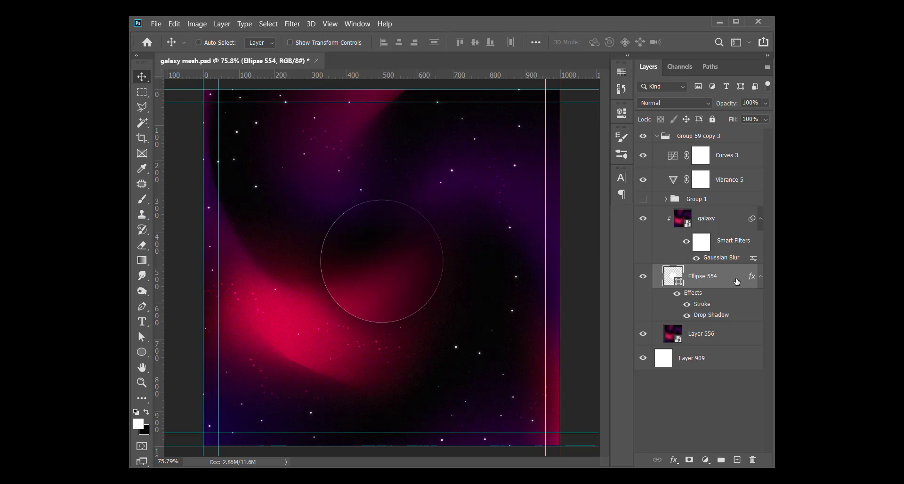
Duplicate the circle as an effect-free white layer above galaxy and add 15% noise
key("ctrl+j")
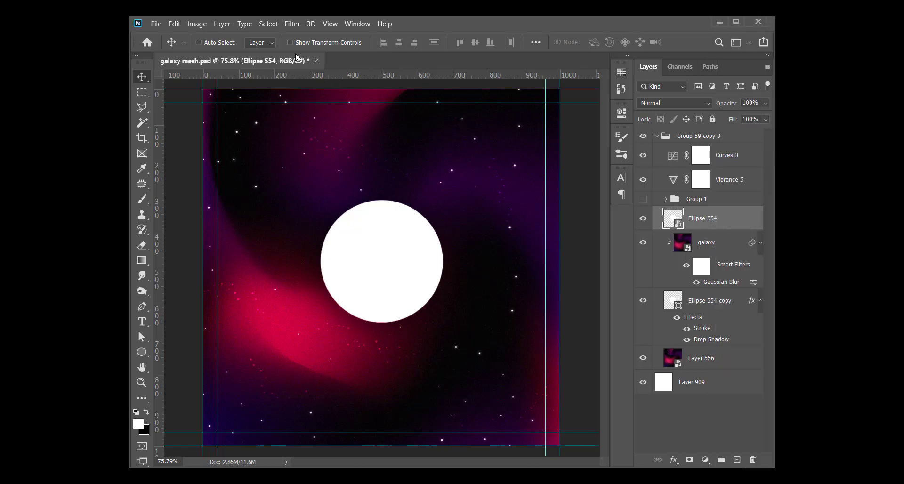
left_click(291, 24)
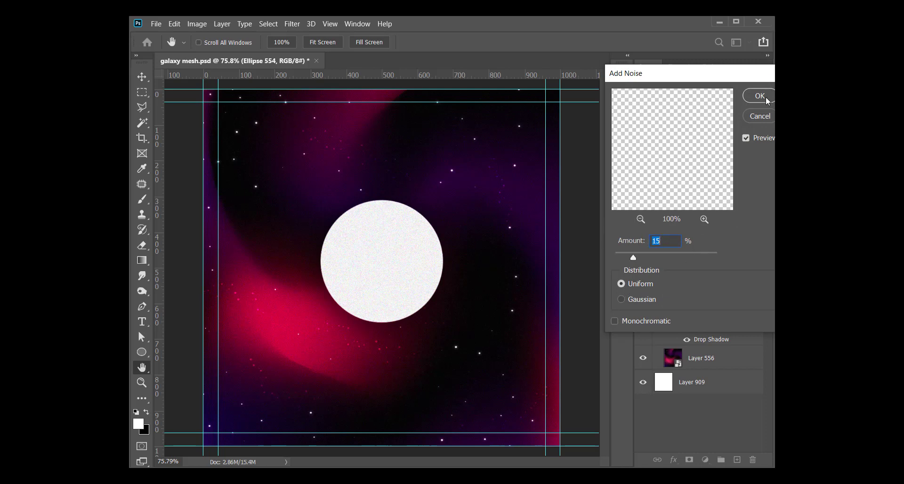
left_click(758, 96)
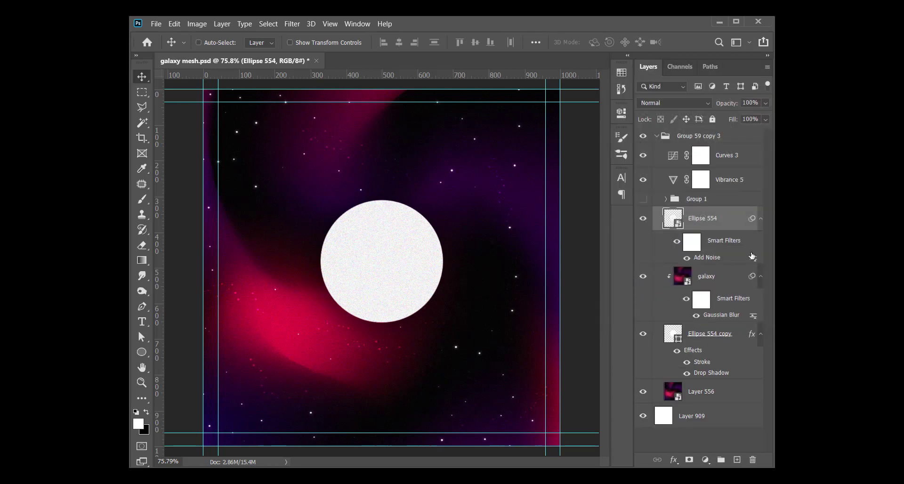
right_click(702, 218)
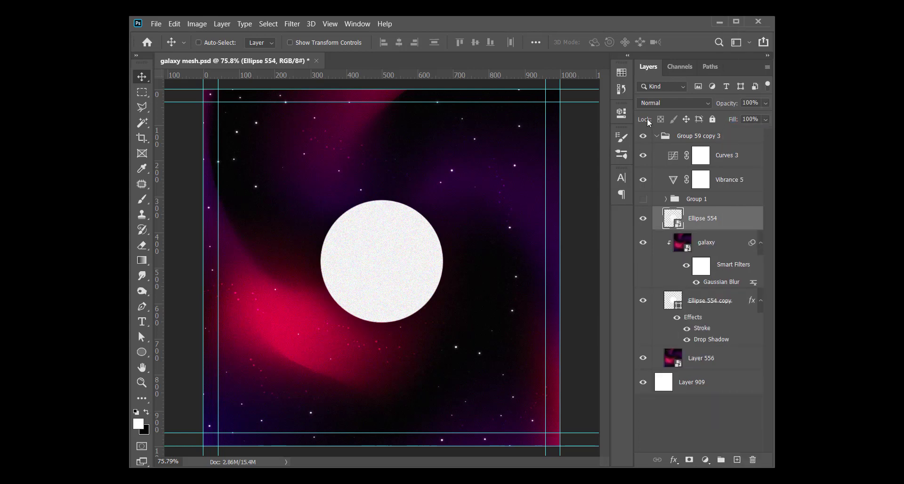
Set the noisy circle's blend mode to Screen, then Multiply, at 10% opacity
left_click(673, 102)
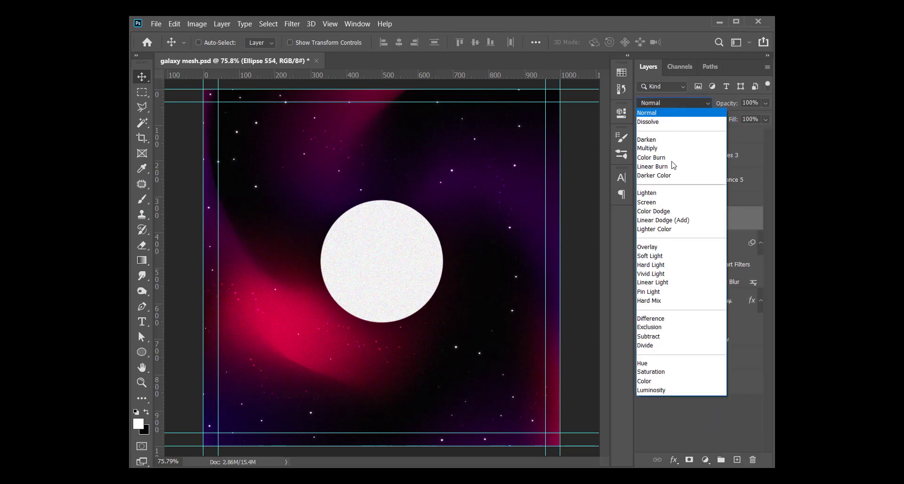
left_click(646, 202)
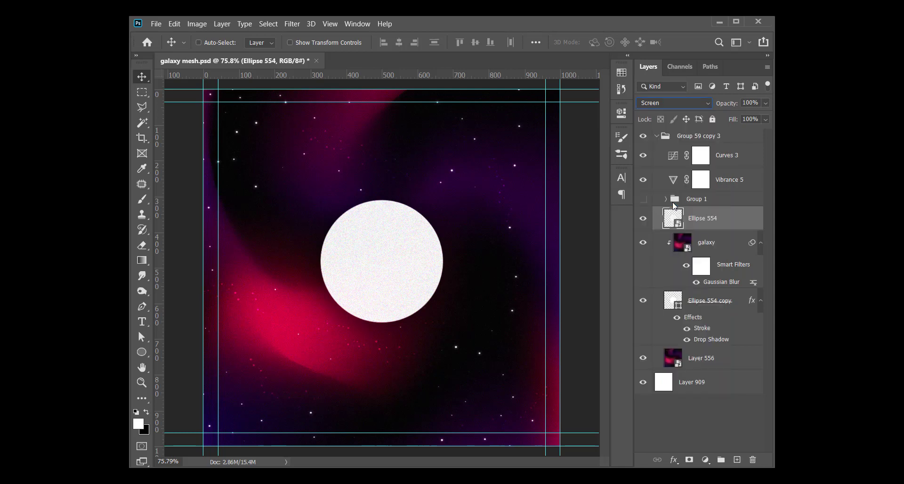
mouse_move(672, 218)
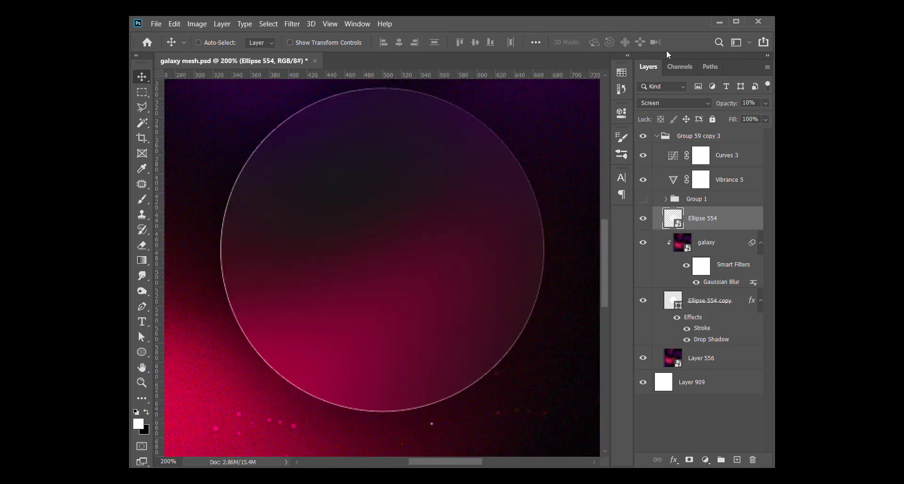
left_click(672, 102)
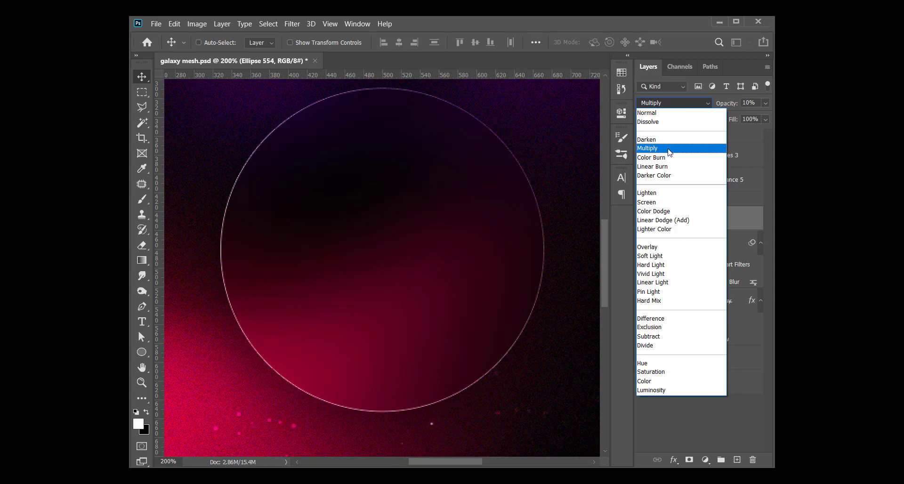
left_click(648, 148)
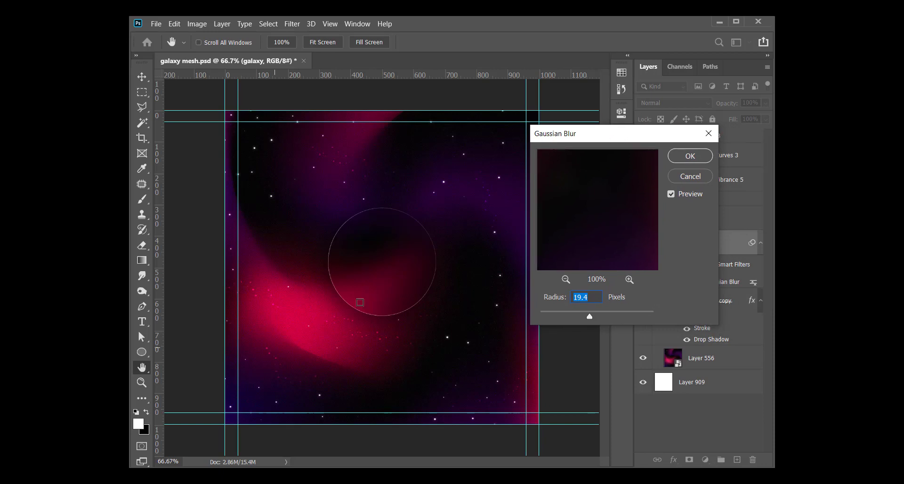
Fine-tune the galaxy layer's Gaussian Blur around 19.4 px and confirm it
left_click_drag(590, 317, 575, 317)
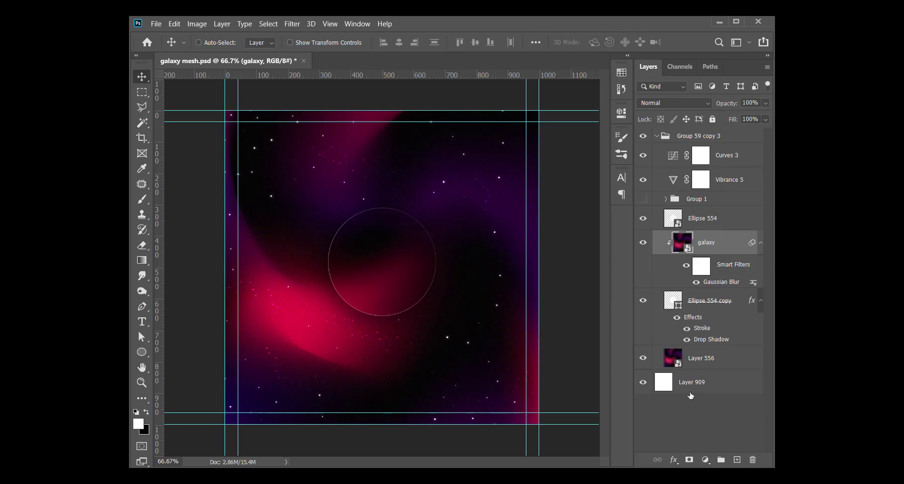
mouse_move(339, 309)
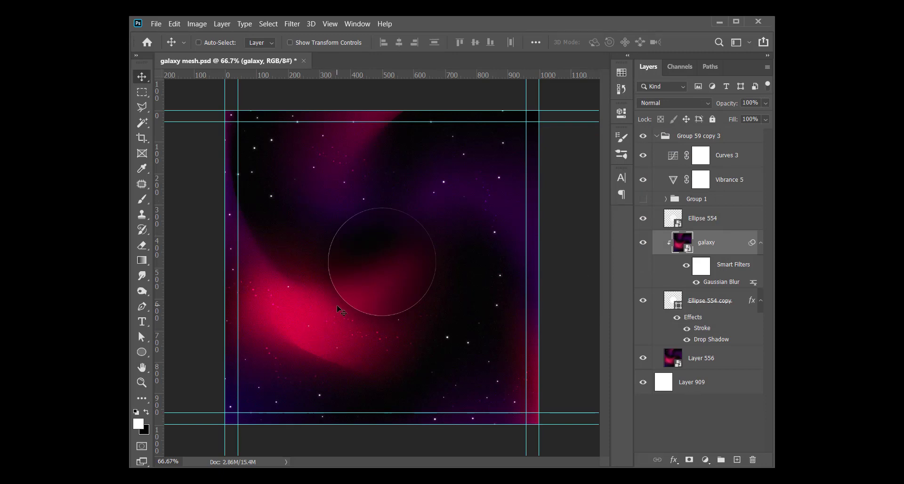
mouse_move(373, 247)
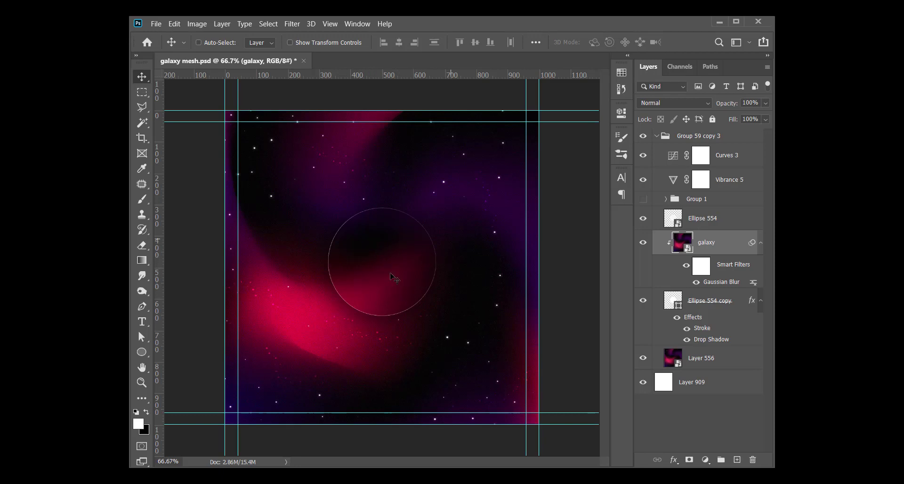
mouse_move(720, 237)
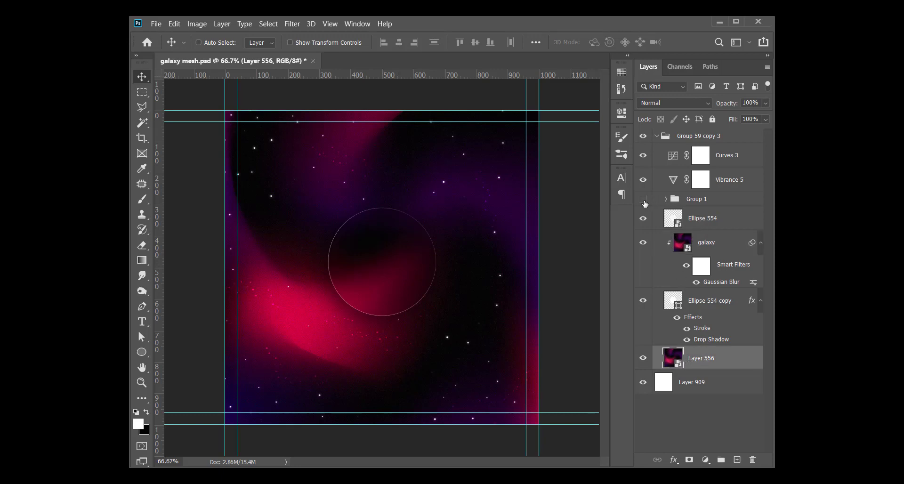
Unhide Group 1, stamp it with Layer 556 into a merged smart object clipped into the circle
left_click(642, 198)
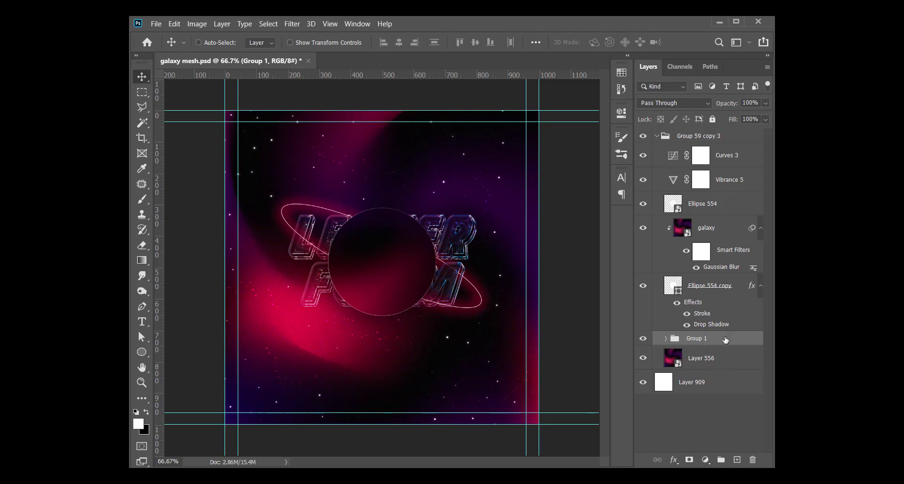
mouse_move(725, 356)
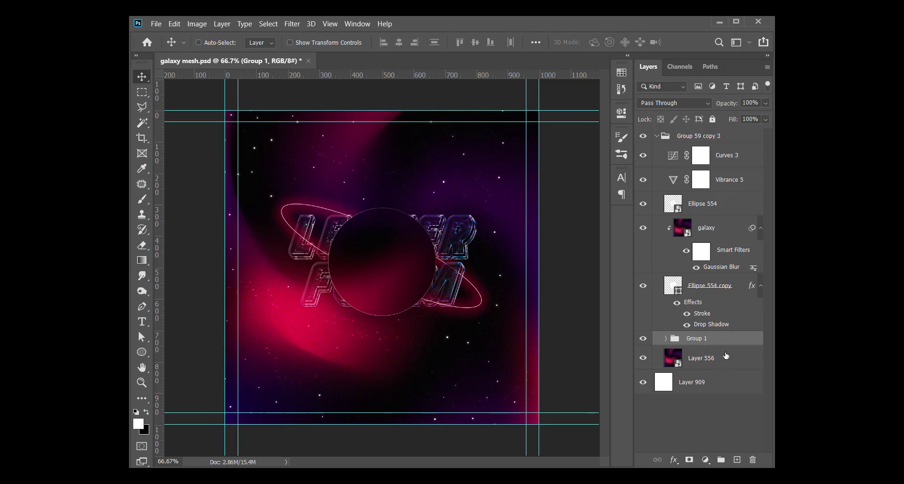
left_click(701, 357)
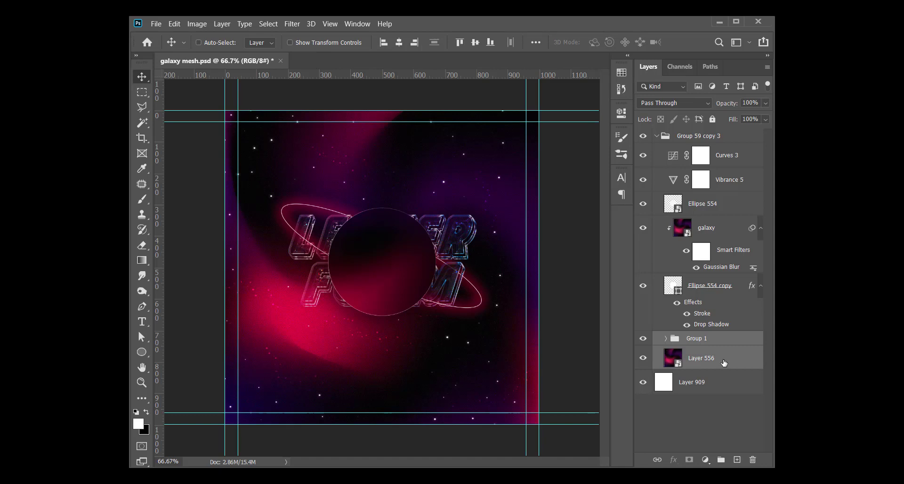
left_click(198, 42)
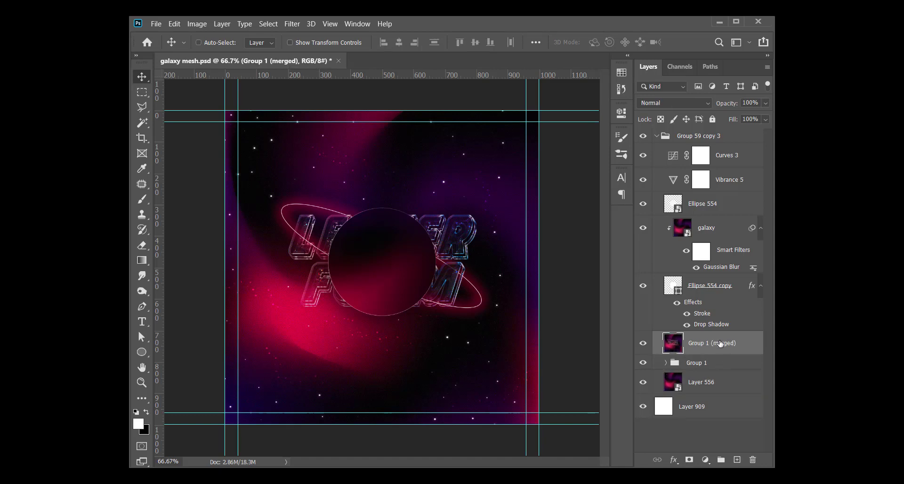
right_click(710, 342)
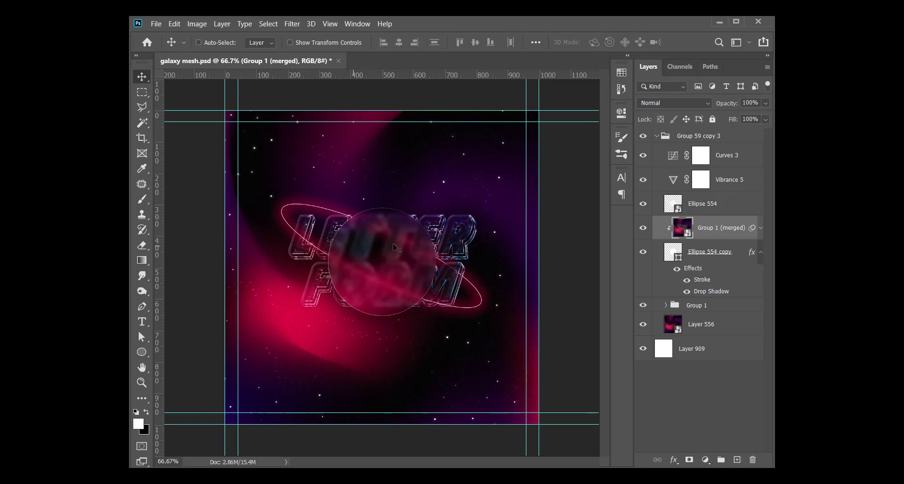
mouse_move(371, 283)
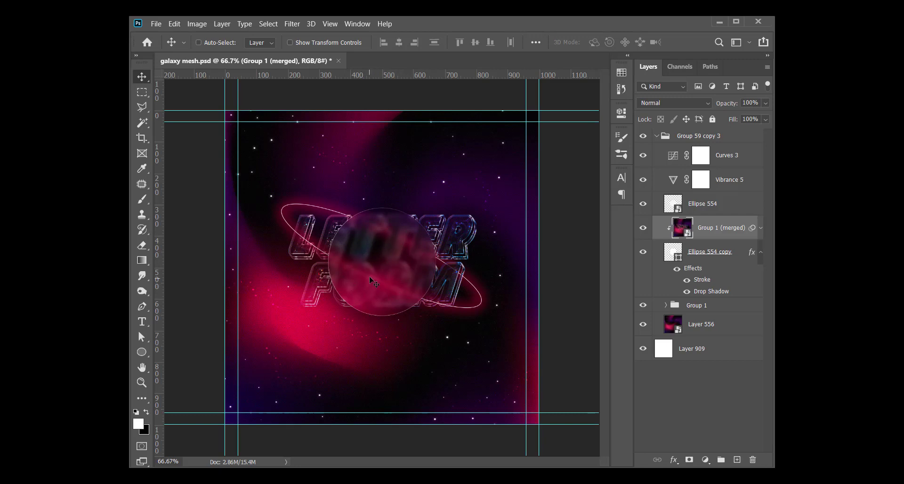
mouse_move(404, 275)
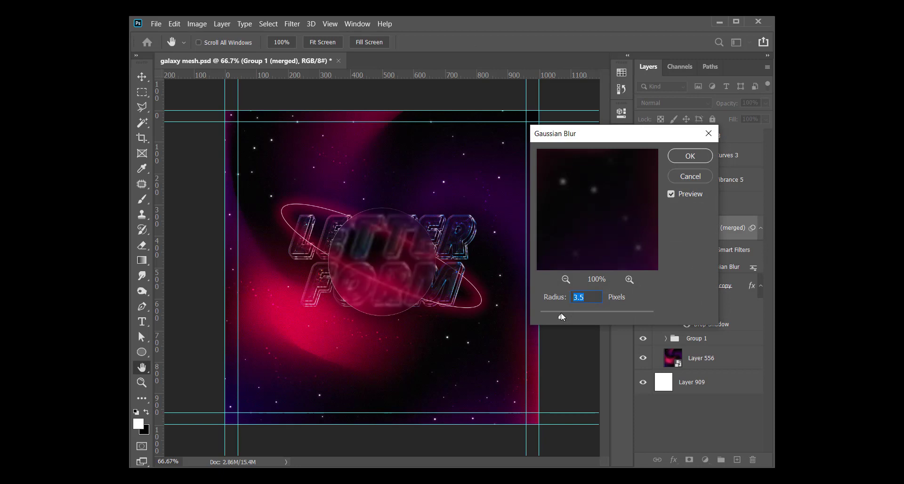
Set the merged copy's blur to 5 px and move the frosted circle lower left over FORM
type("5.0")
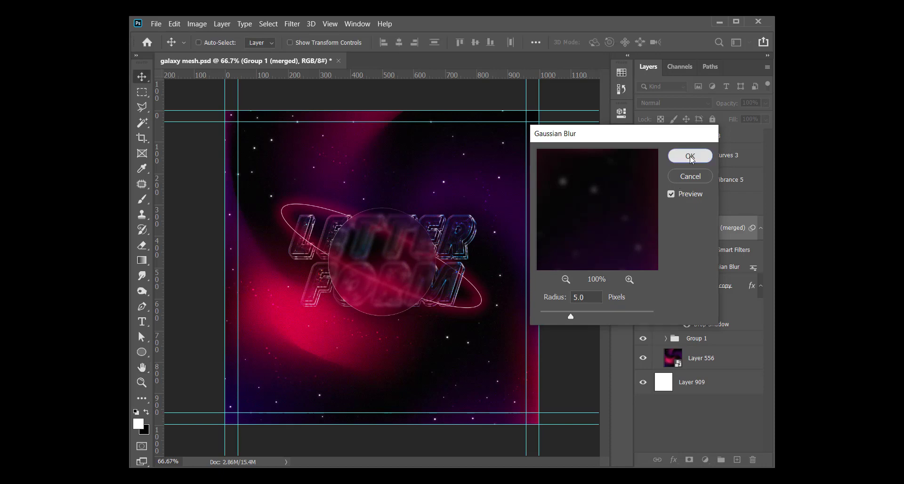
left_click(689, 156)
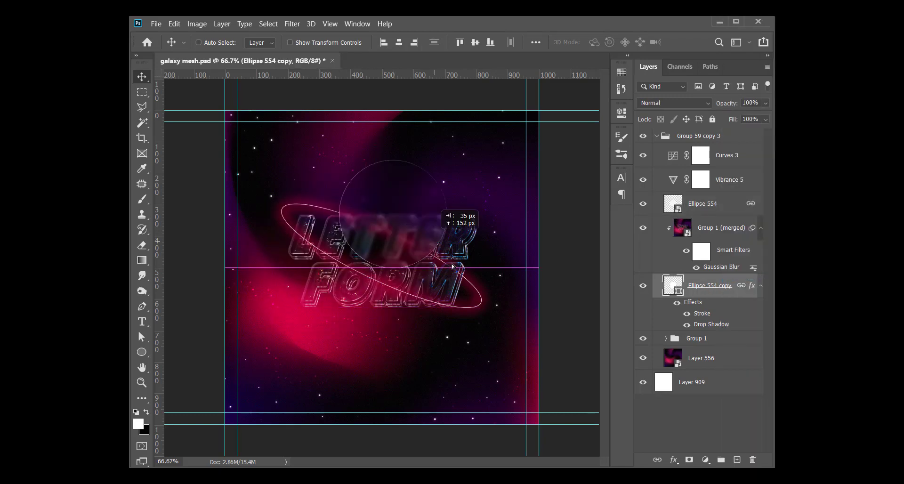
left_click_drag(453, 264, 348, 311)
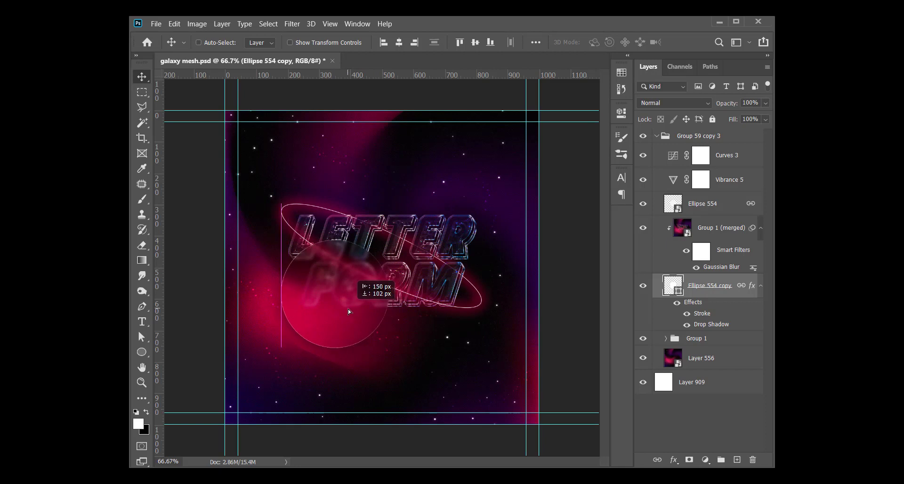
left_click_drag(347, 310, 426, 348)
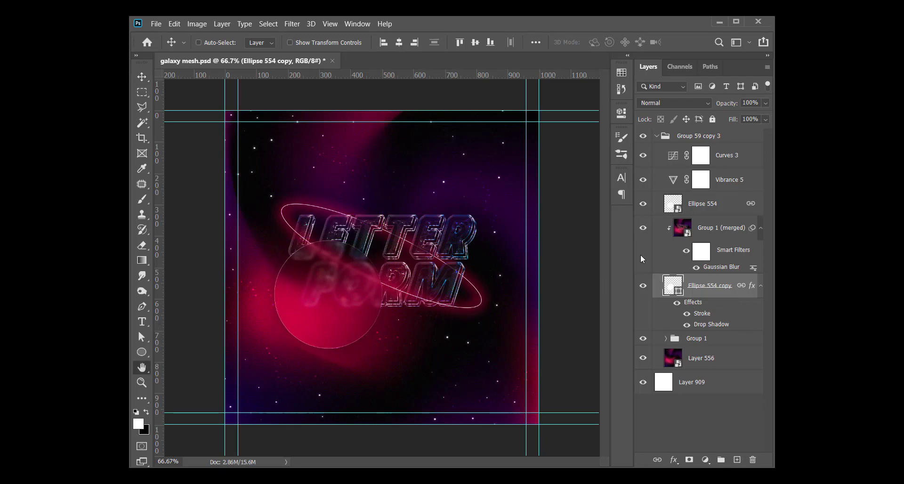
Add a Gradient Overlay to the frosted circle with a stop opacity of 0
double_click(692, 303)
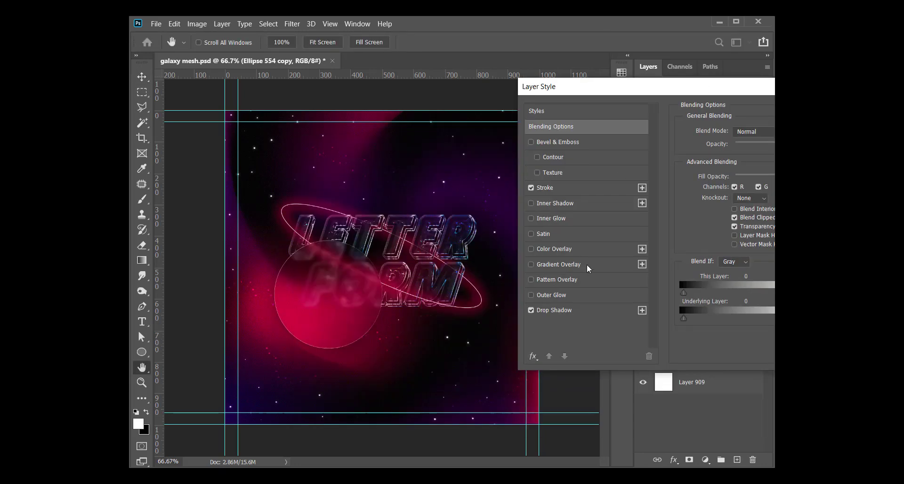
left_click(557, 264)
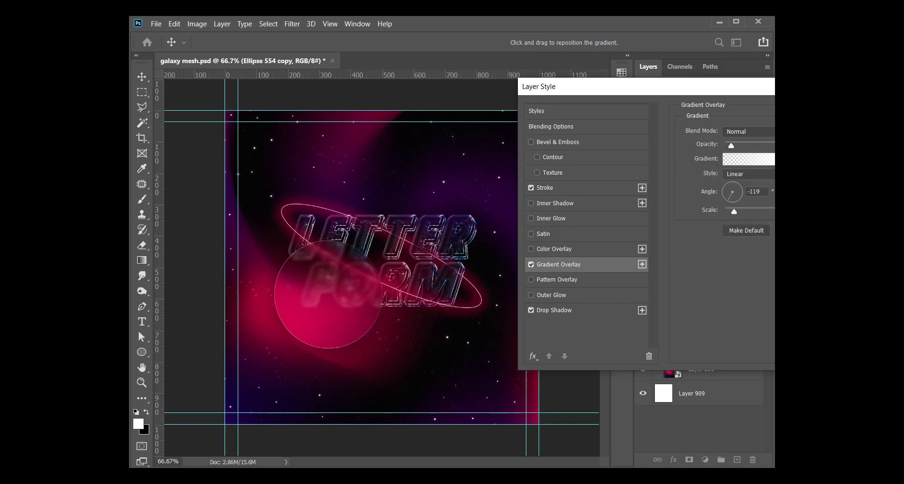
left_click(749, 159)
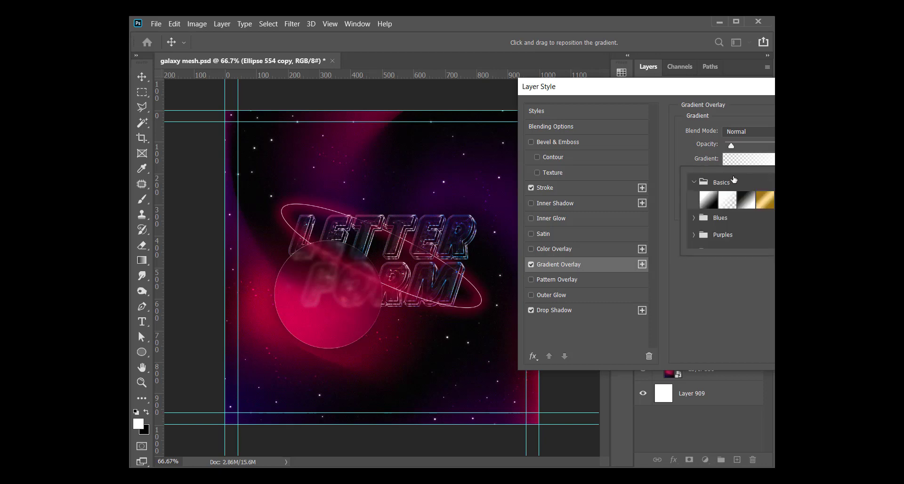
left_click(747, 158)
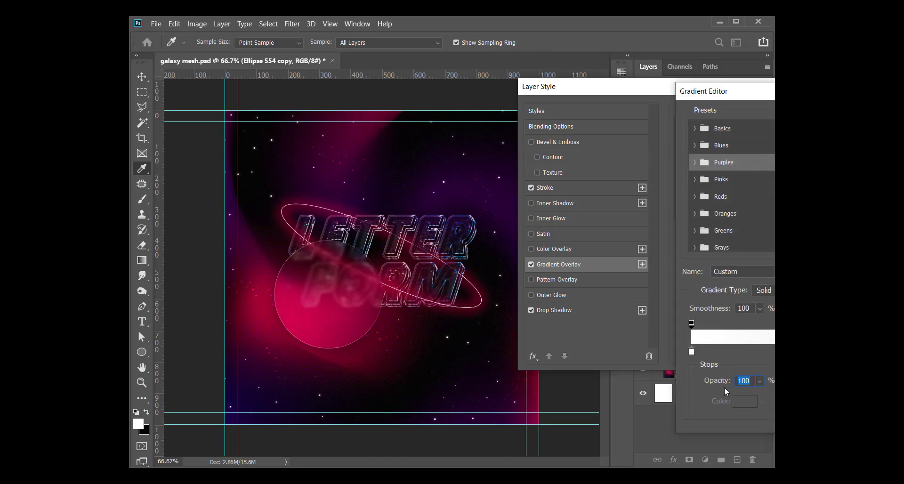
type("0")
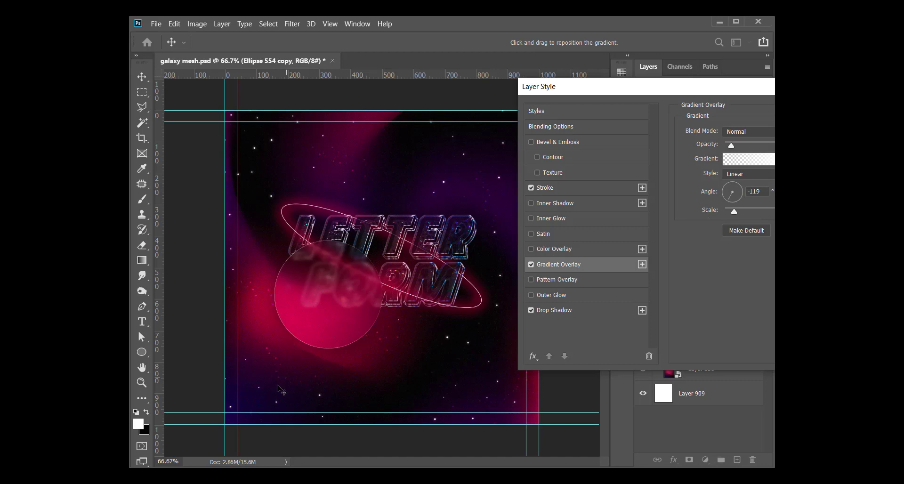
mouse_move(326, 313)
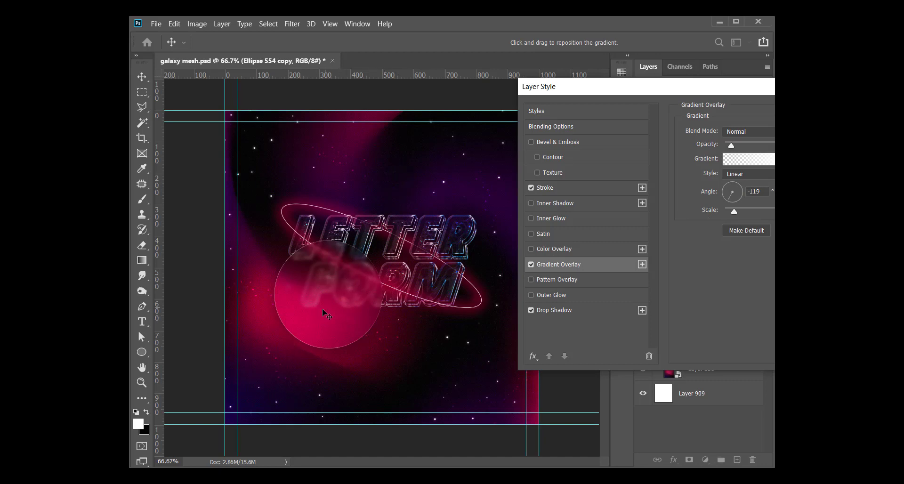
mouse_move(329, 316)
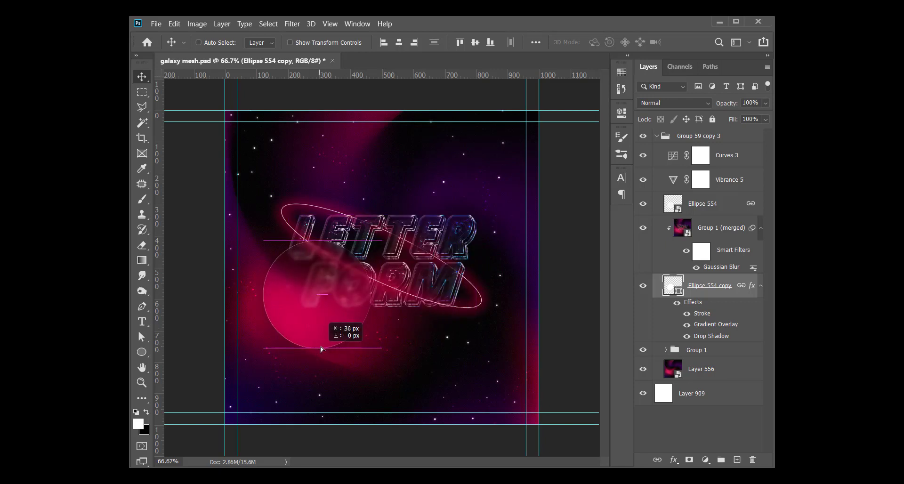
Nudge the frosted circle slightly lower and select the Group 1 (merged) layer
left_click_drag(322, 349, 337, 312)
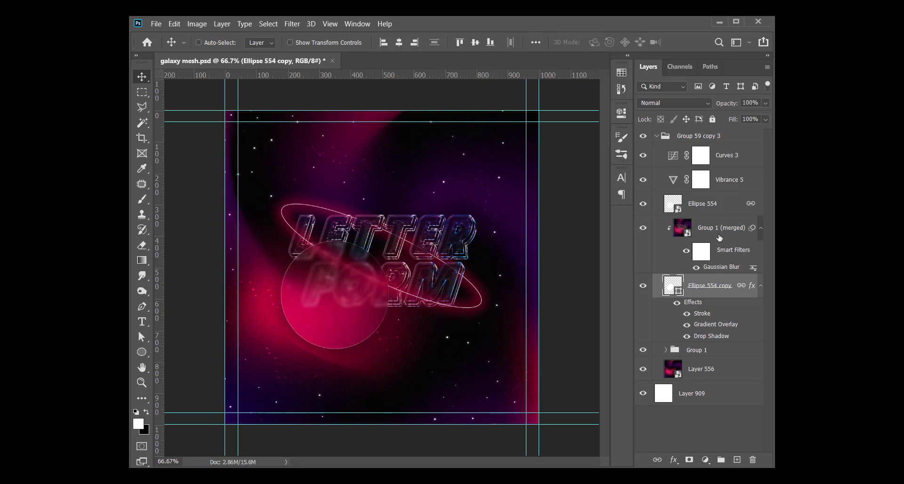
left_click(721, 227)
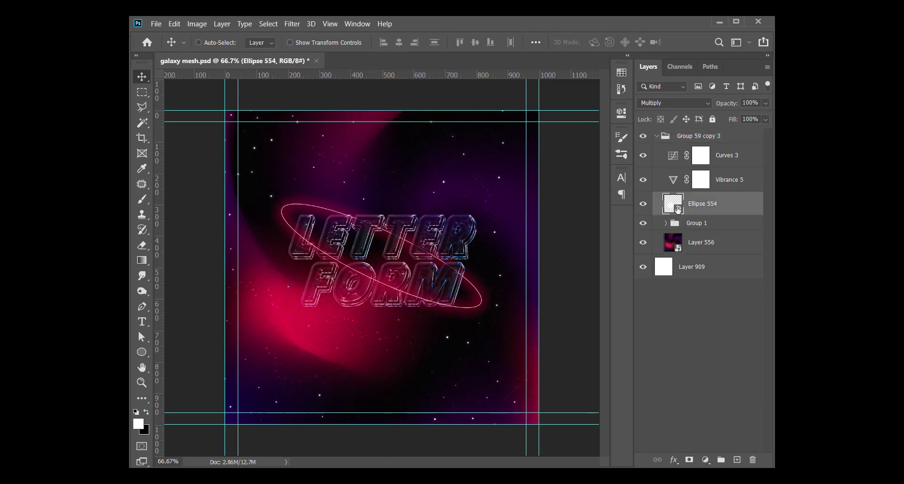
mouse_move(679, 210)
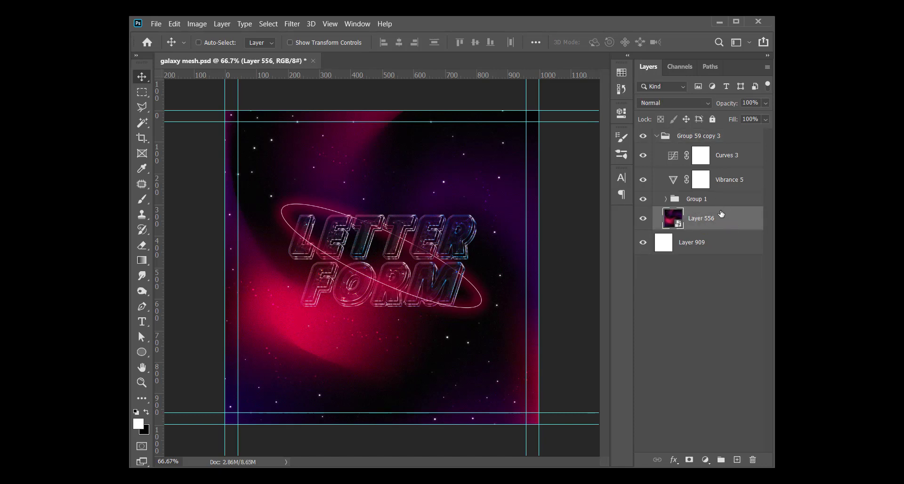
mouse_move(735, 204)
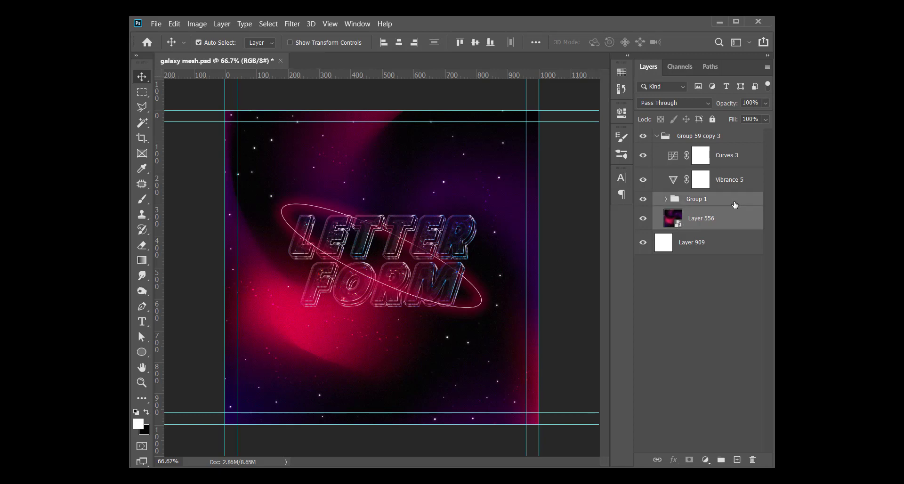
Delete the circle layers and stamp a fresh merged copy of the galaxy above Group 1
right_click(697, 197)
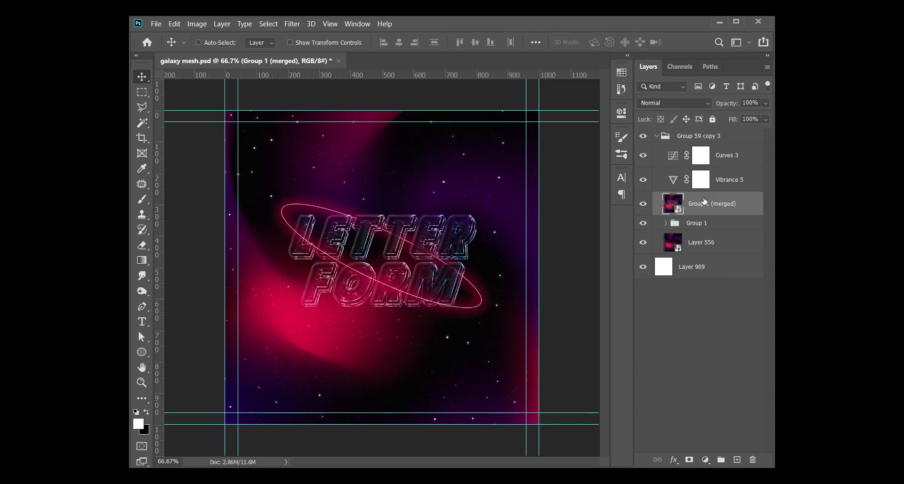
mouse_move(726, 222)
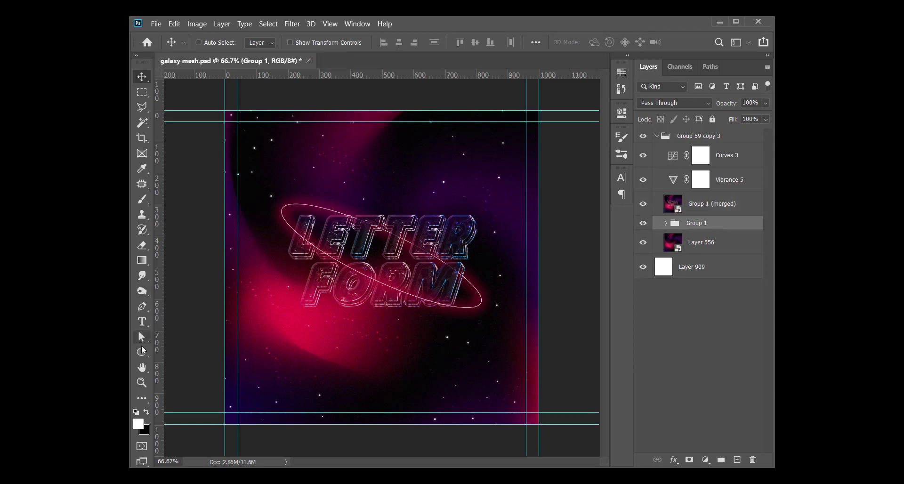
Draw a wide rectangle across the canvas middle with 43 px rounded corners
left_click(141, 352)
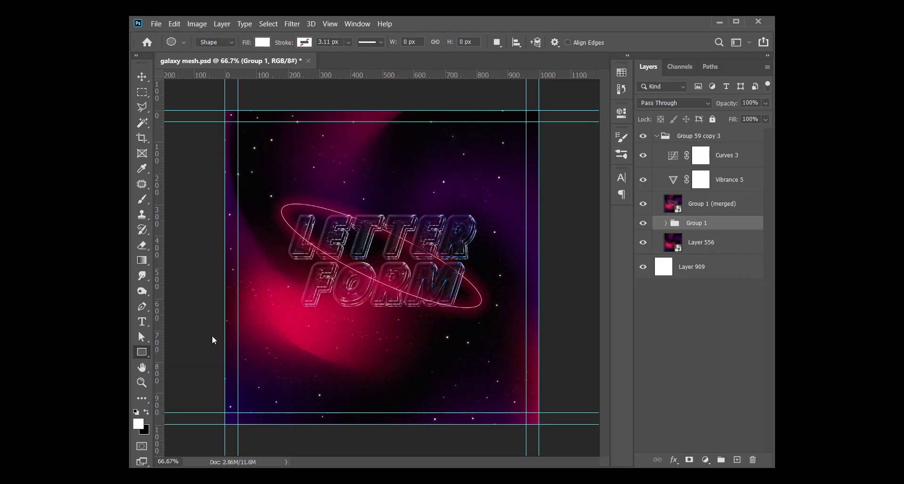
left_click_drag(284, 278, 486, 337)
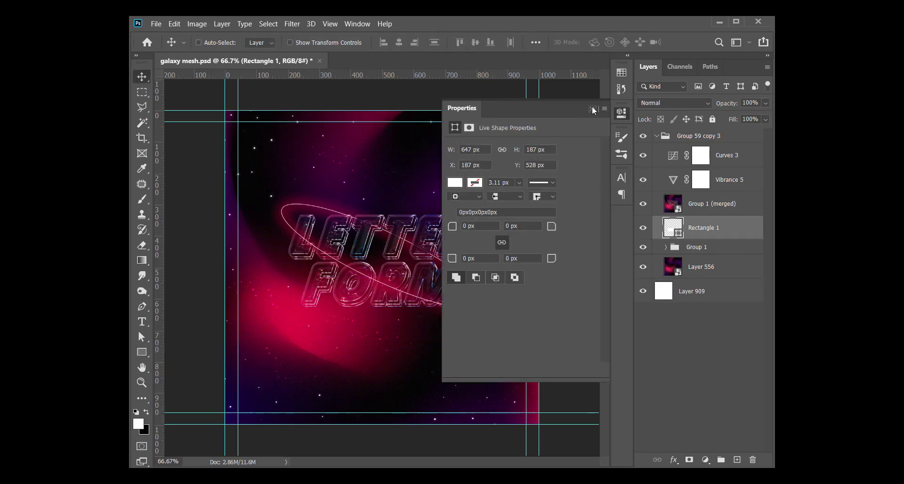
left_click(592, 110)
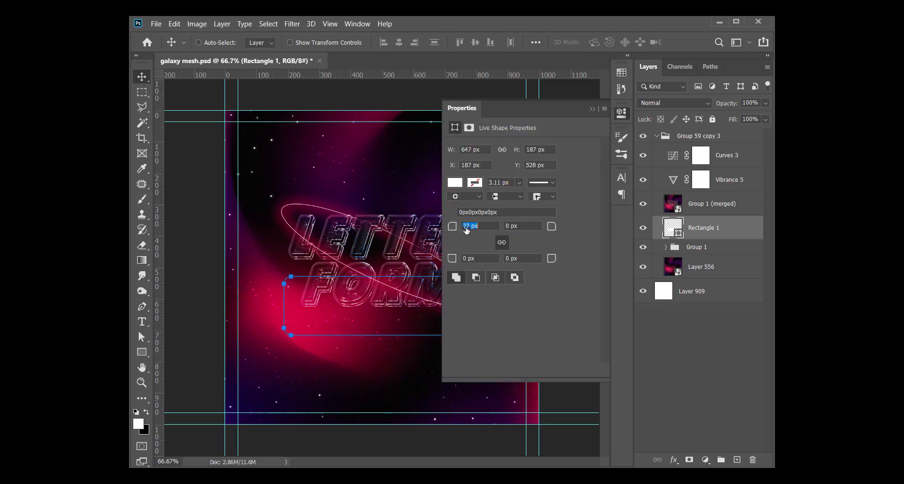
type("43")
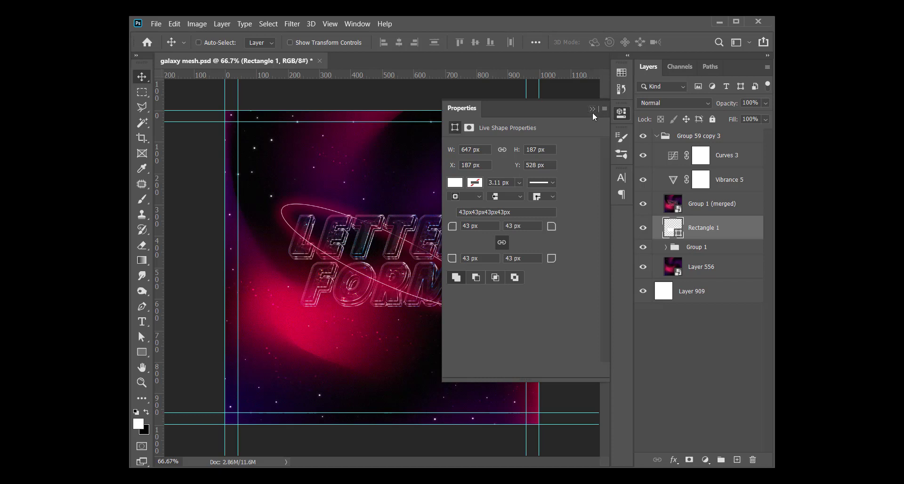
left_click(591, 109)
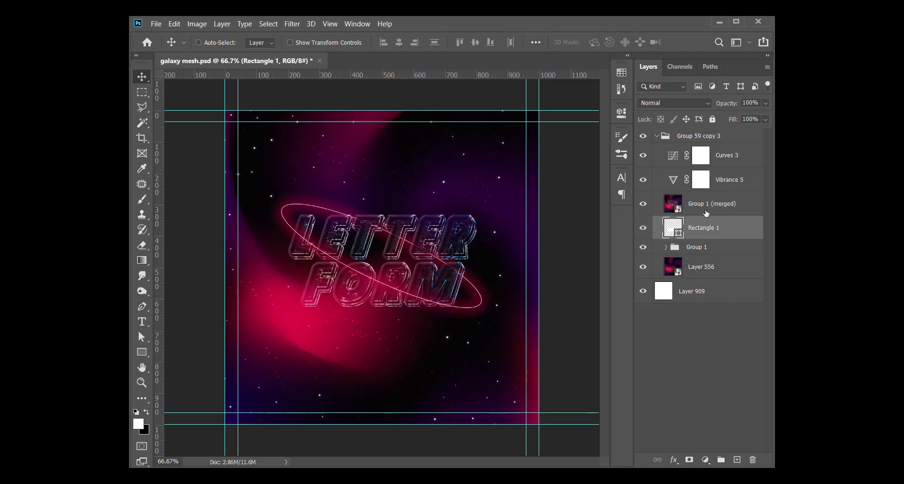
Rename the Group 1 (merged) layer to Galaxy
double_click(712, 202)
type("Galaxy")
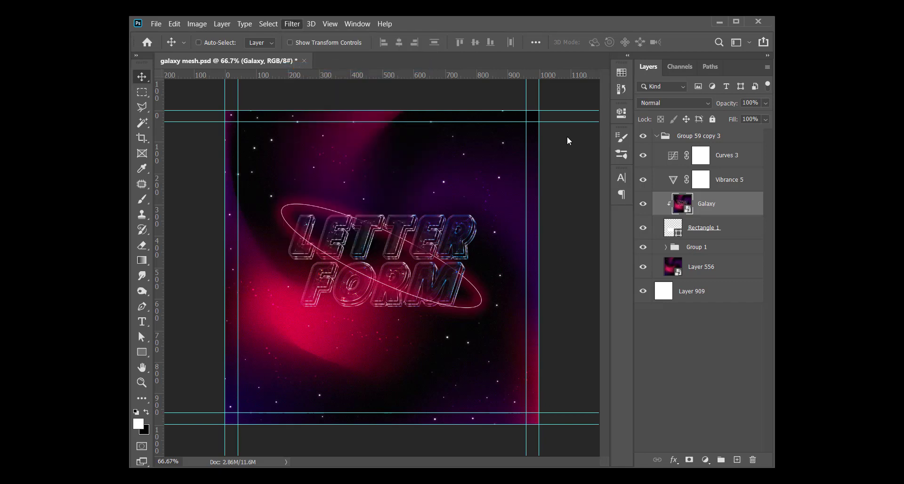
Apply a Filter Gallery Glass filter with Frosted texture to the clipped Galaxy layer
left_click(292, 24)
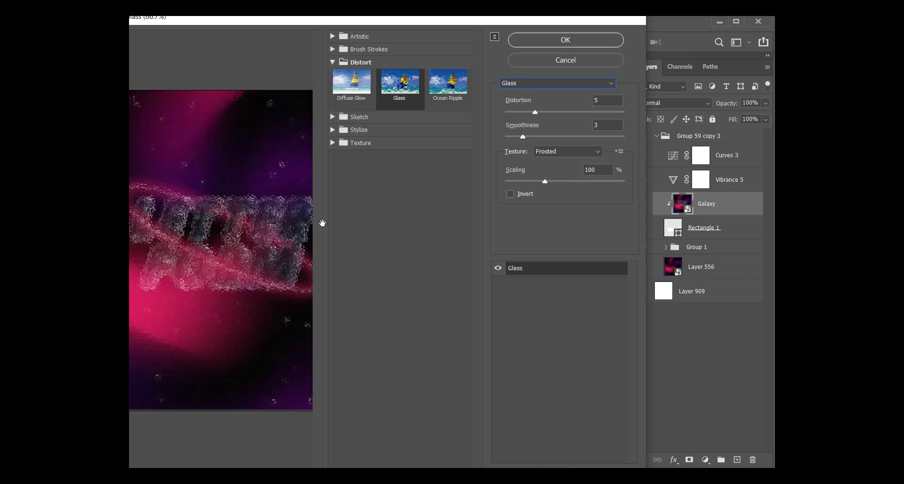
mouse_move(594, 18)
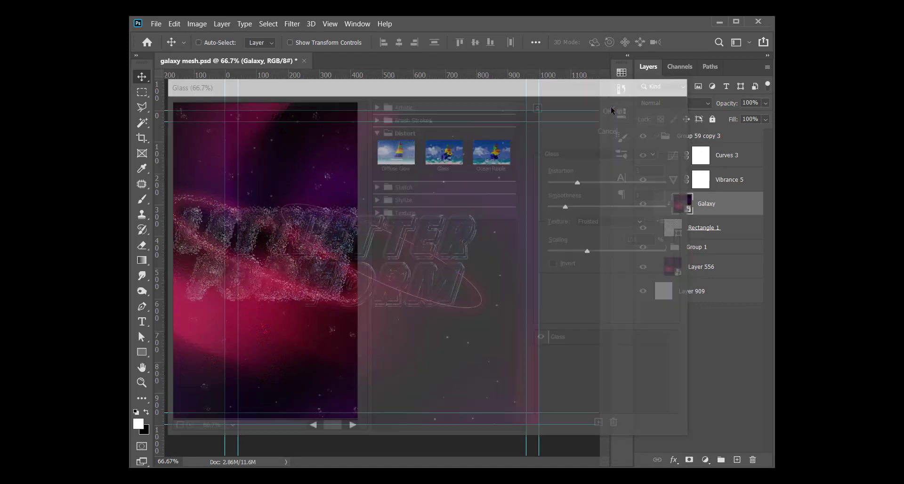
left_click(606, 110)
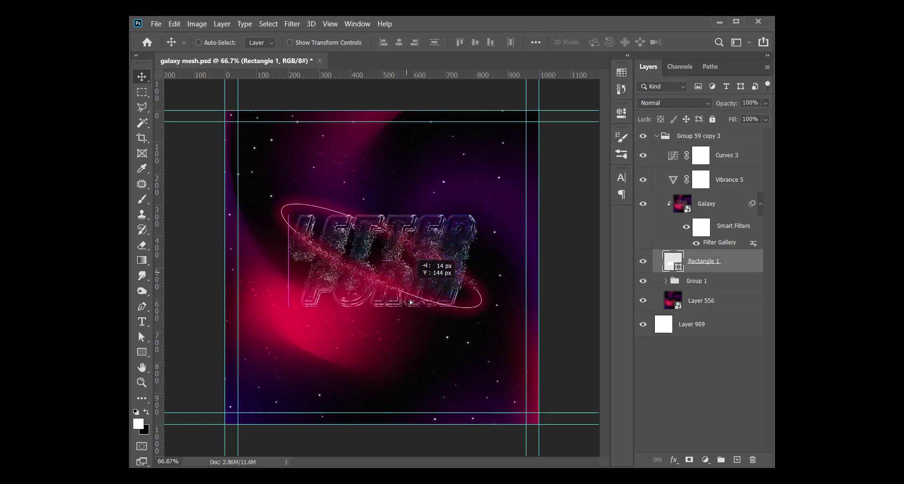
left_click(706, 203)
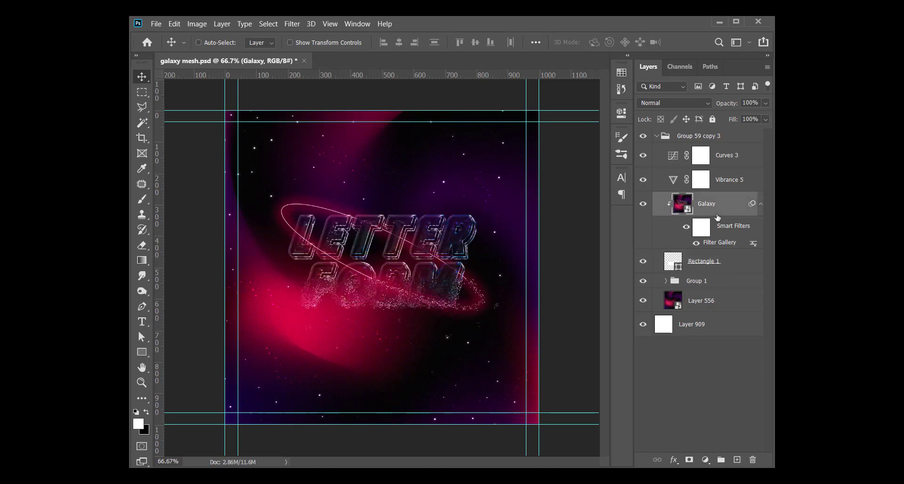
mouse_move(724, 249)
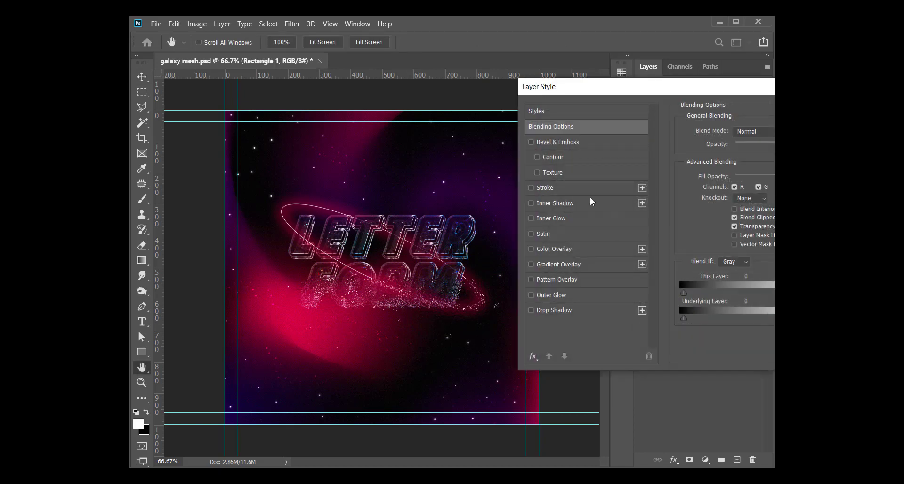
Give Rectangle 1 a 1 px Outside gradient stroke at Screen 70%, plus Gradient Overlay and Drop Shadow
left_click(530, 187)
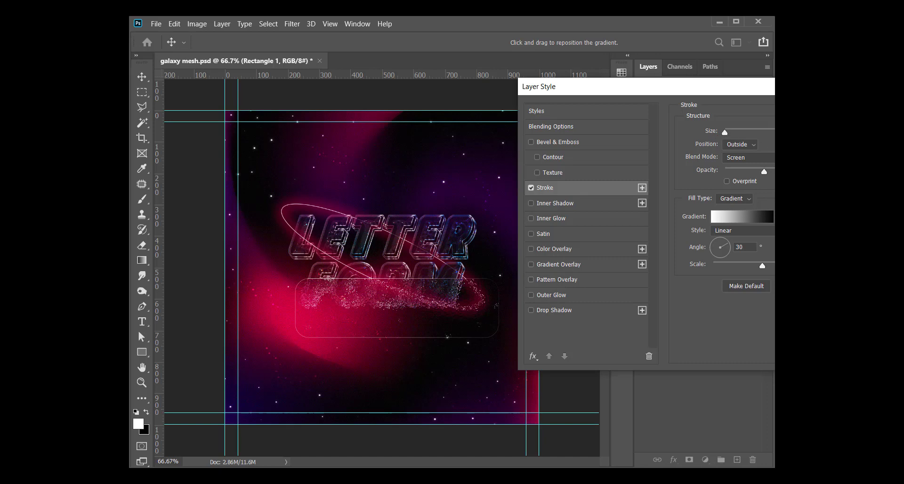
mouse_move(741, 150)
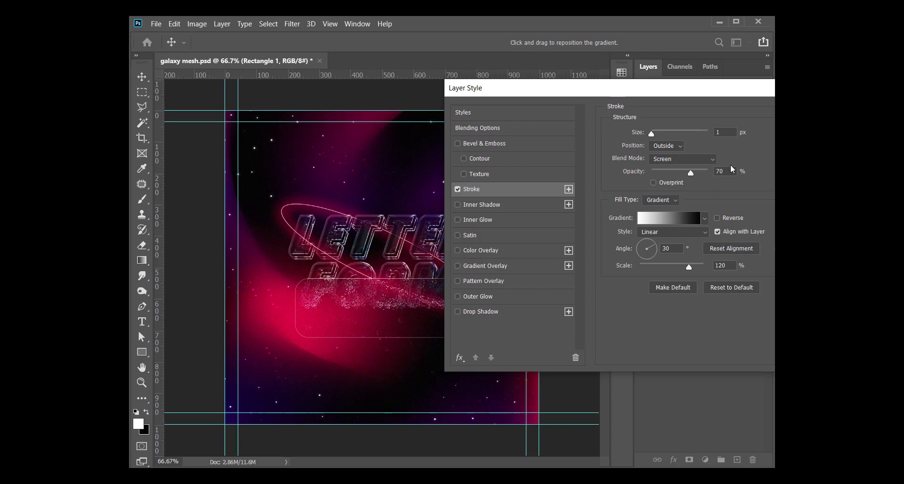
mouse_move(665, 225)
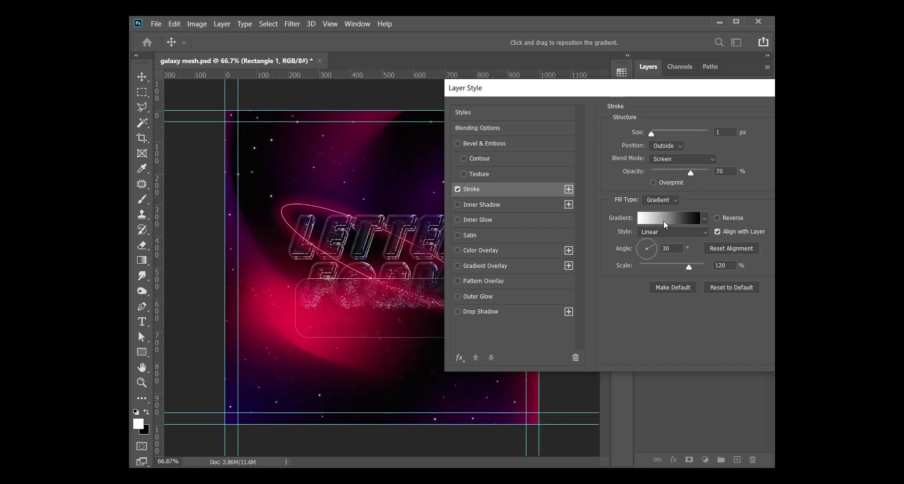
mouse_move(668, 218)
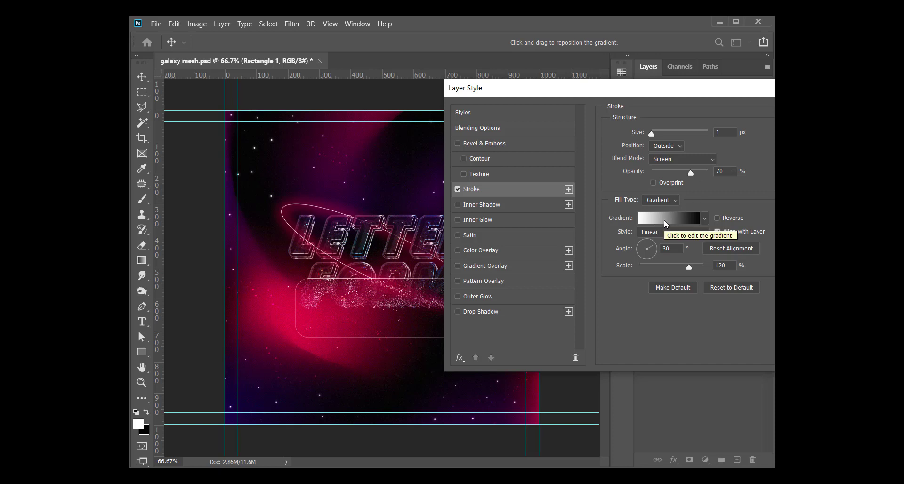
mouse_move(655, 224)
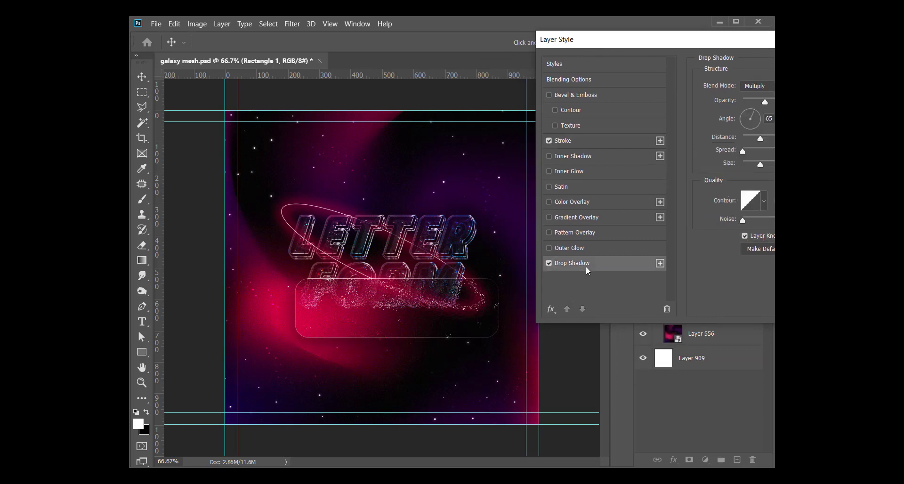
mouse_move(616, 220)
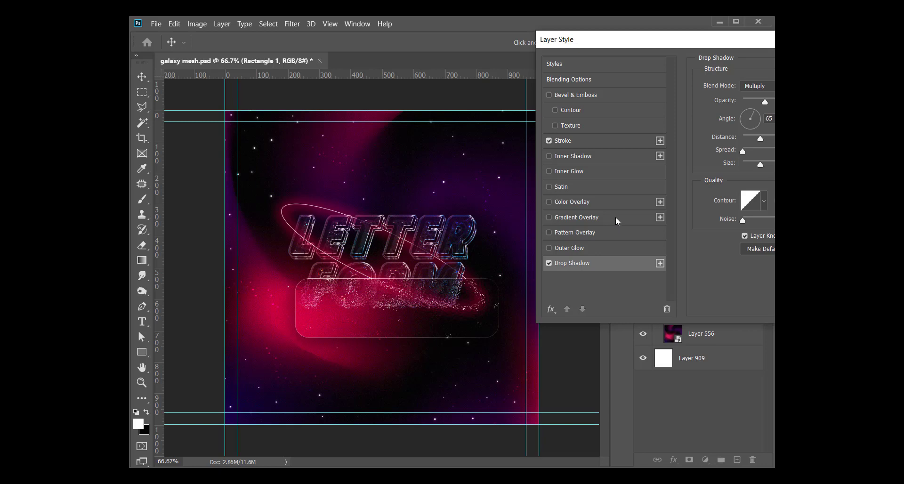
left_click(574, 217)
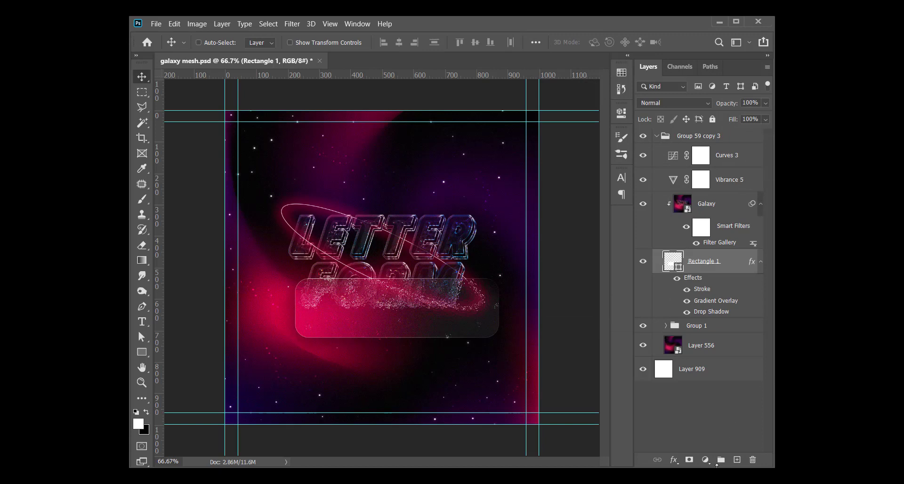
mouse_move(718, 270)
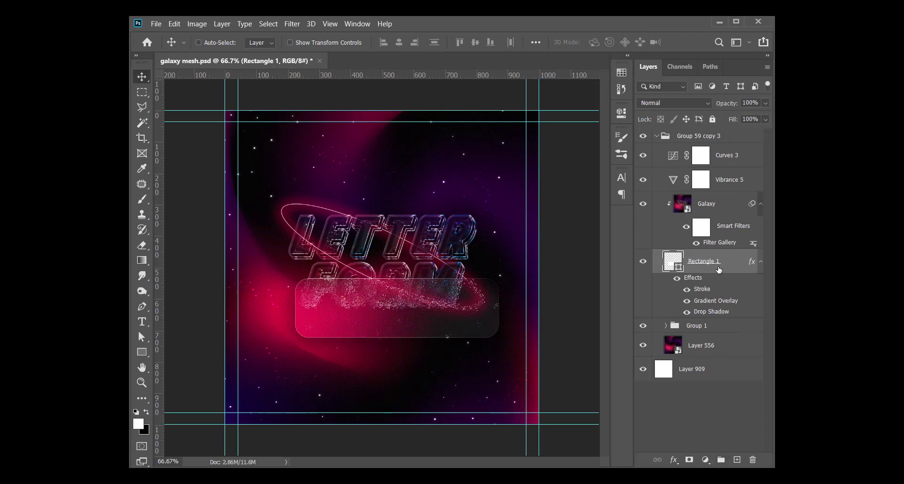
mouse_move(717, 268)
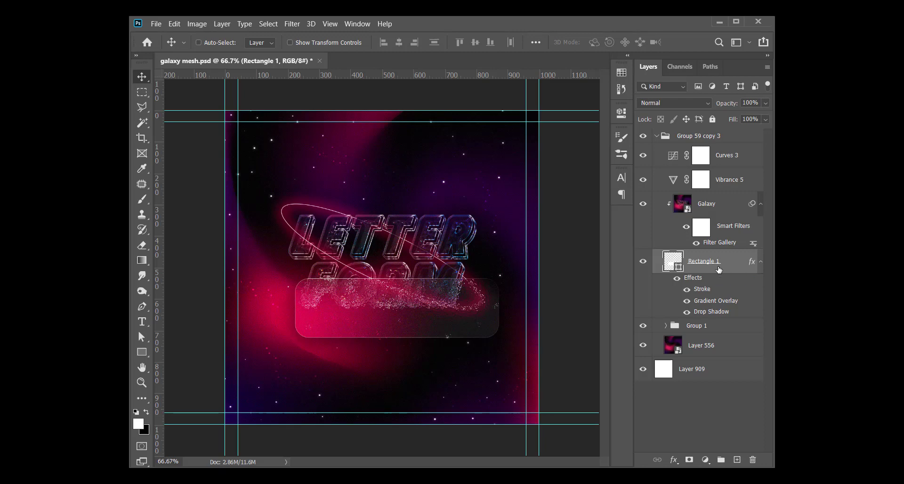
left_click(203, 43)
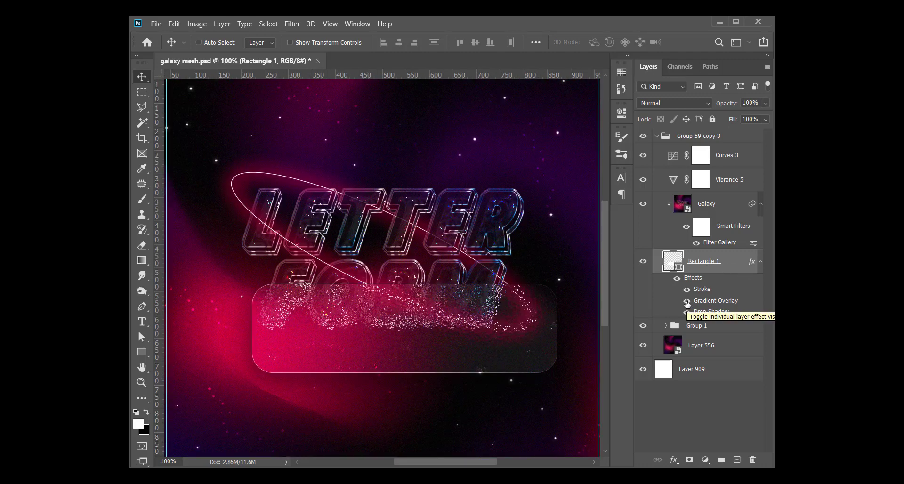
left_click(687, 310)
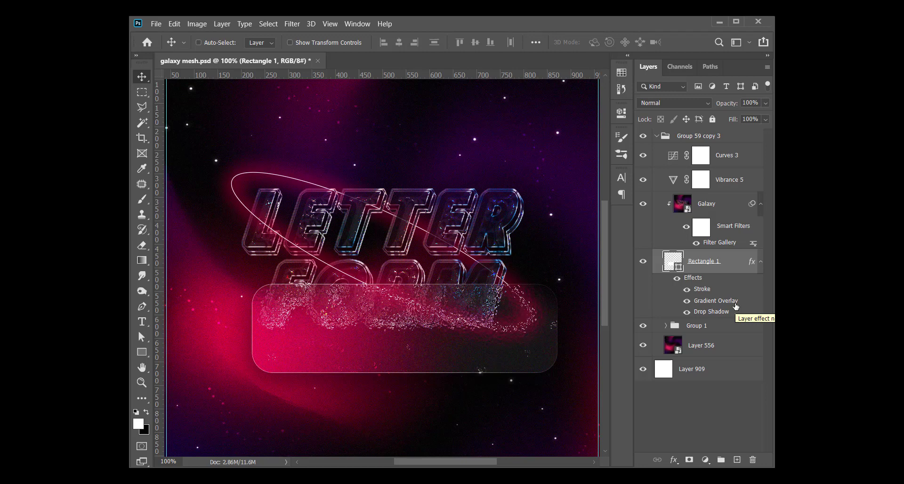
mouse_move(735, 310)
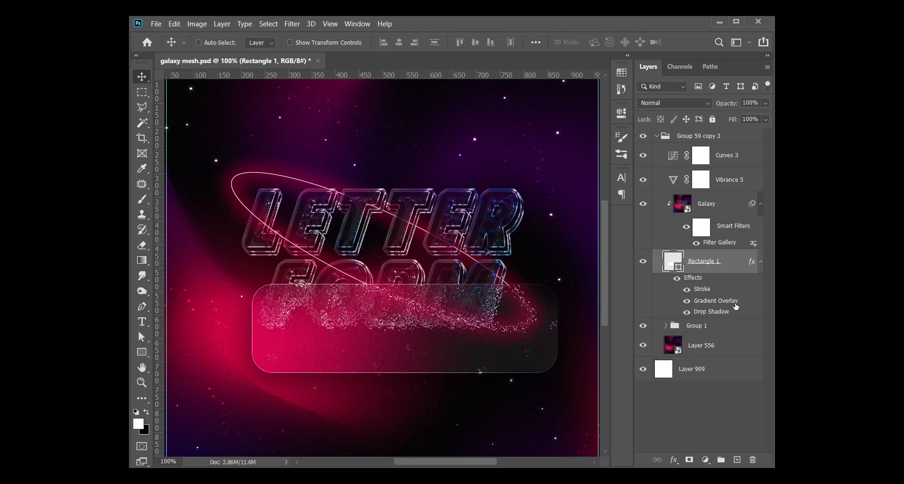
mouse_move(627, 275)
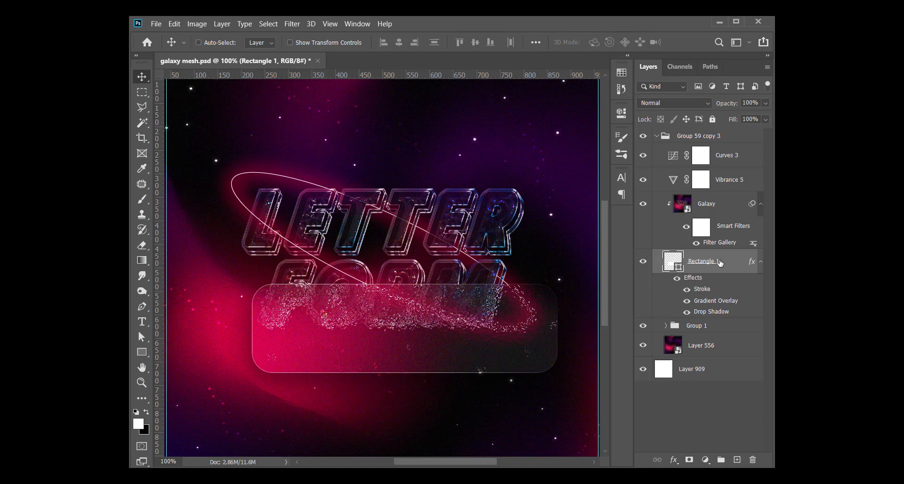
mouse_move(704, 261)
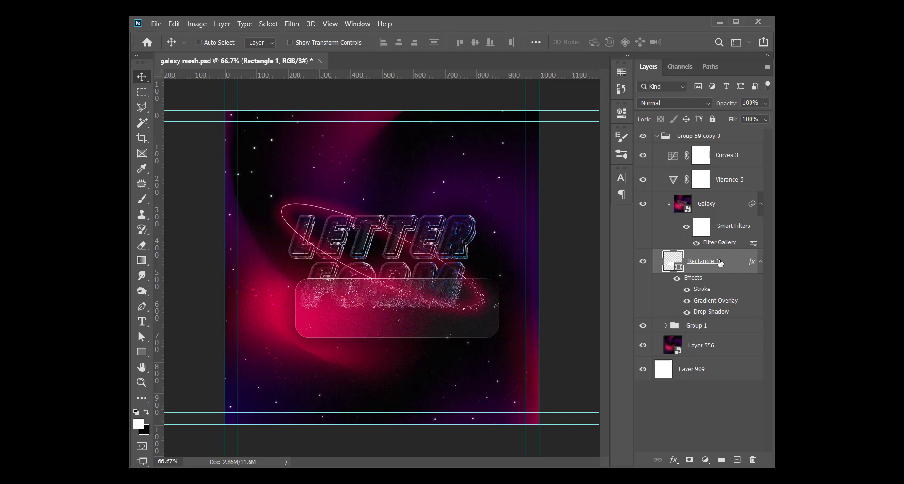
mouse_move(510, 304)
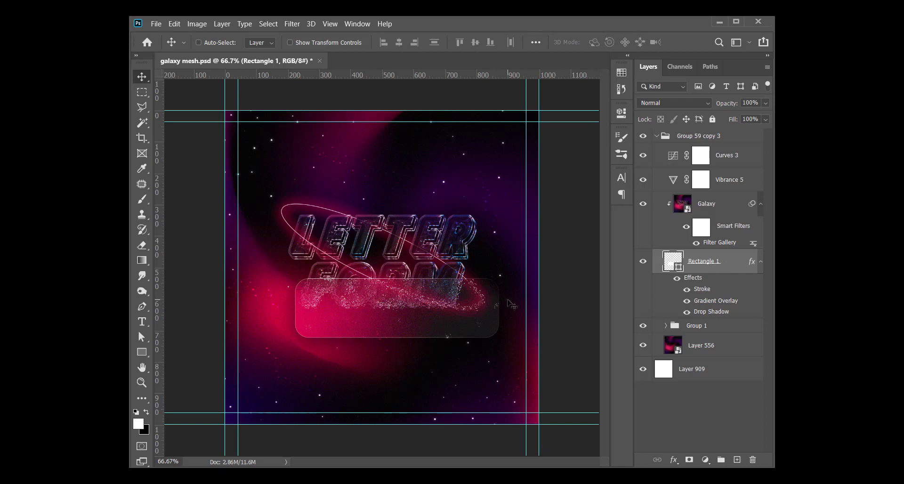